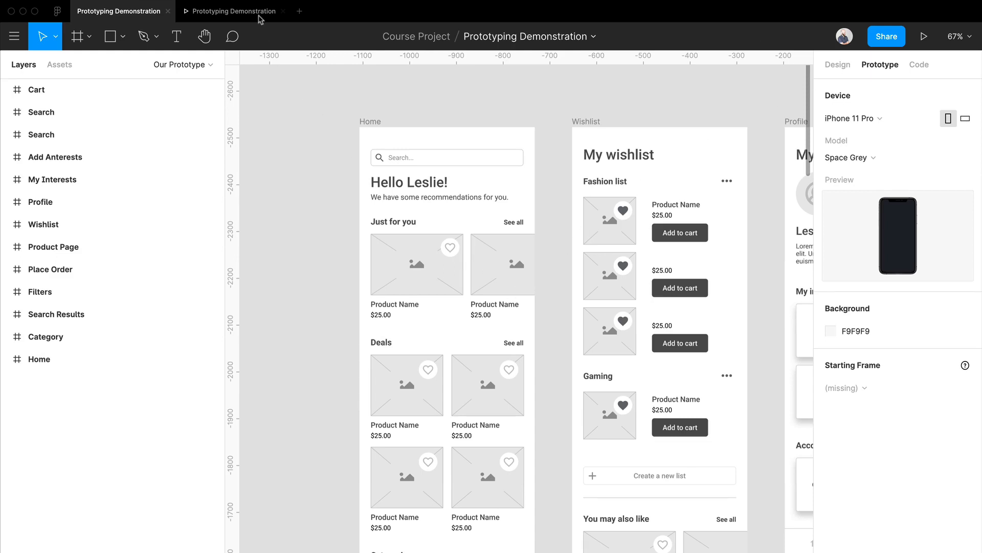
Step: Launch the wireframe shopping prototype in presentation view on the iPhone 11 Pro frame
{"action": "left_click", "coordinate": [924, 35]}
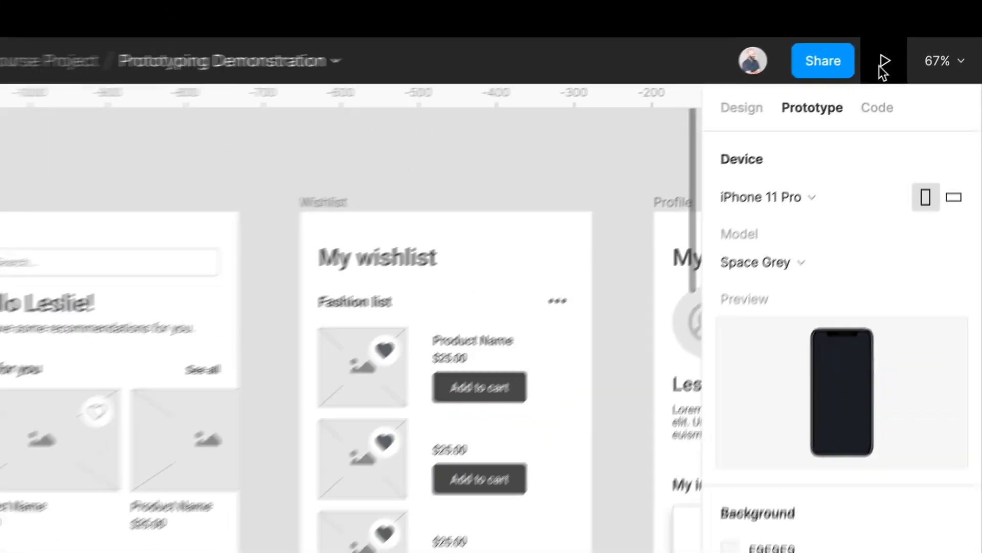
{"action": "mouse_move", "coordinate": [885, 62]}
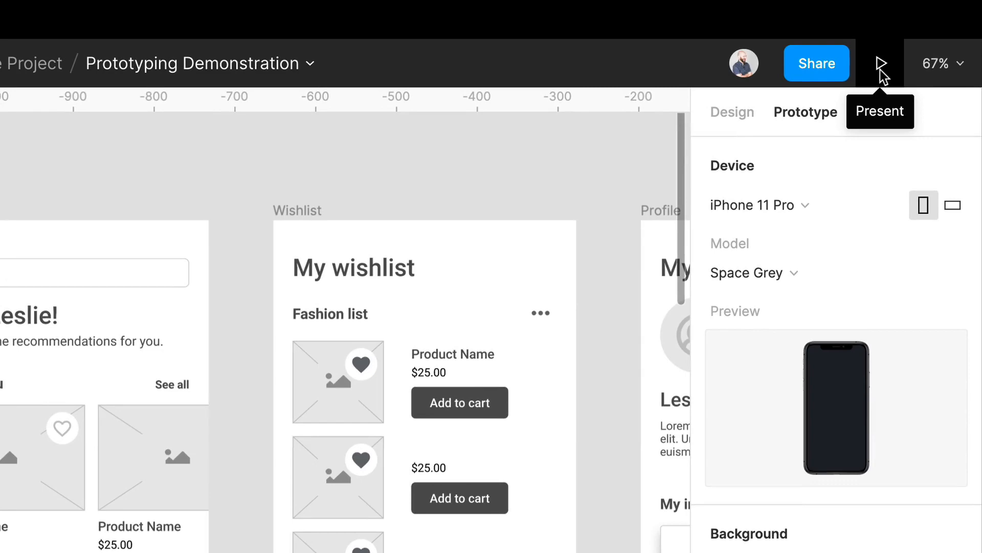
{"action": "left_click", "coordinate": [880, 62]}
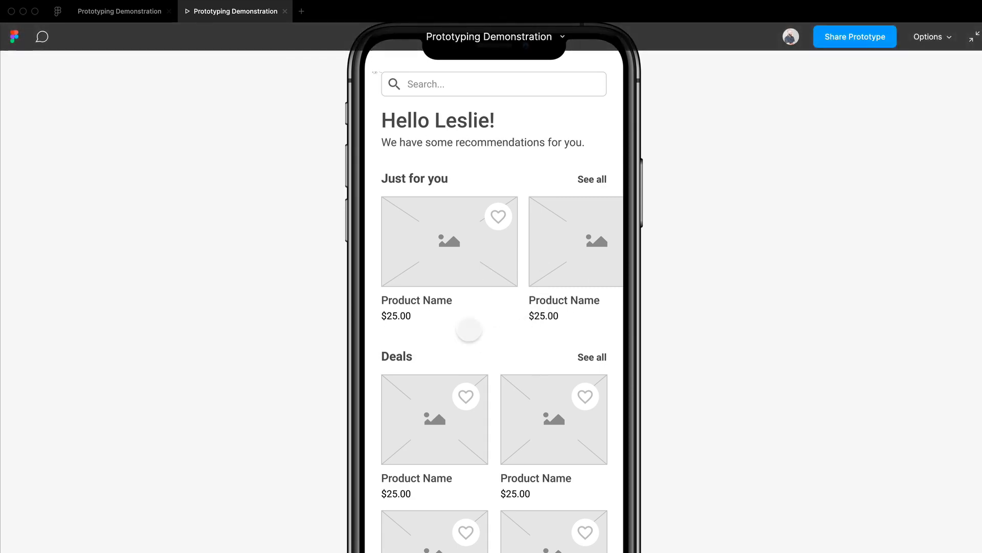
Step: Review the category card's On Tap > Navigate to Wishlist interaction with Move In animation
{"action": "left_click", "coordinate": [119, 11]}
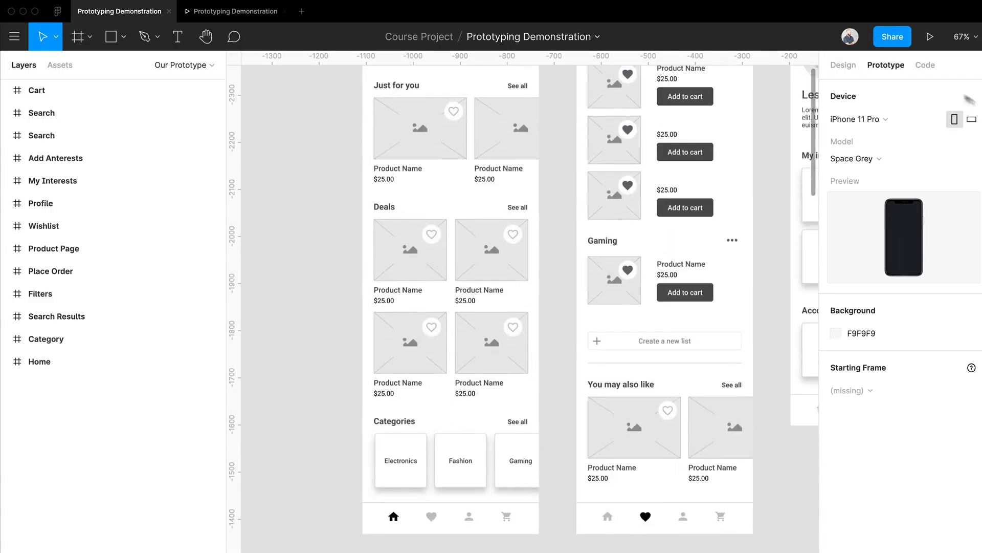
{"action": "left_click", "coordinate": [431, 516]}
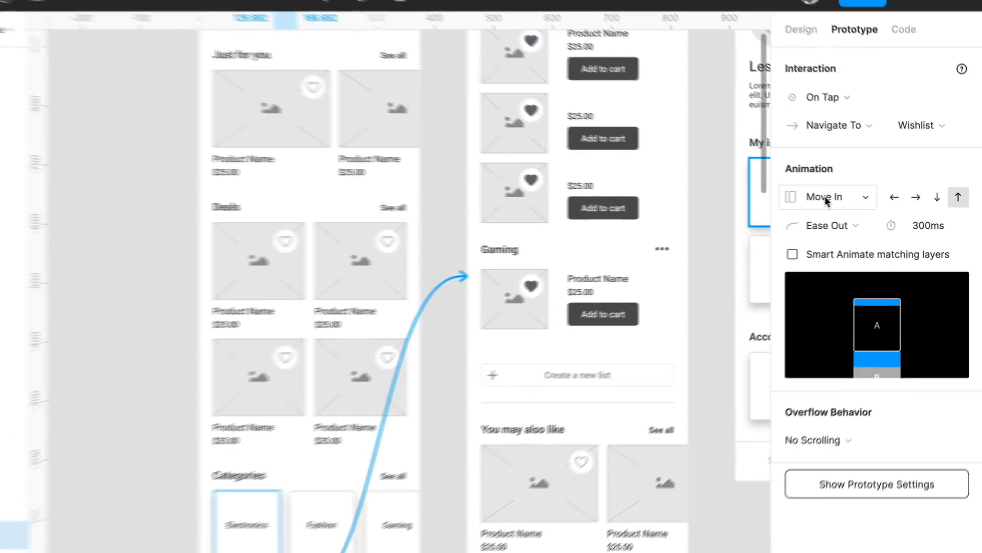
{"action": "left_click", "coordinate": [826, 196]}
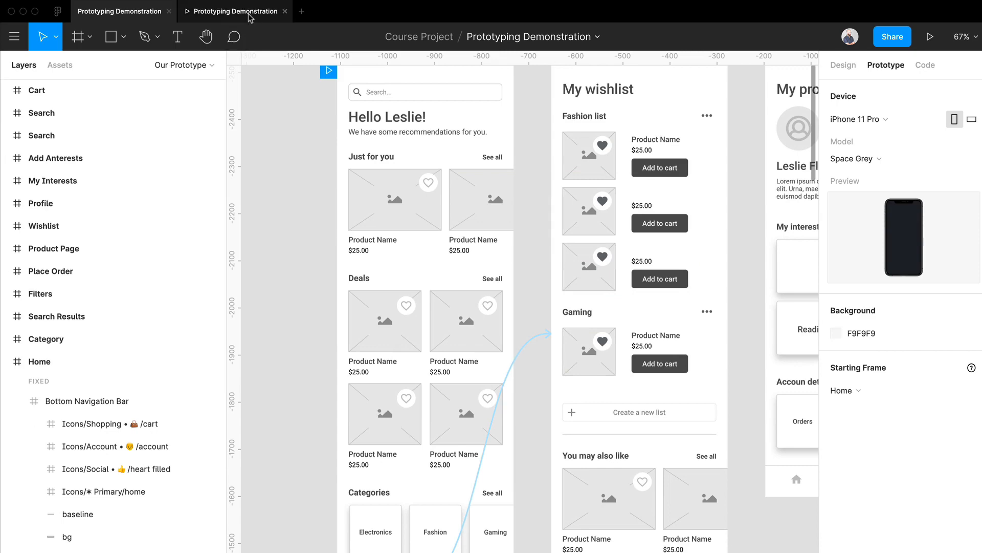
Step: Tap through the presented prototype from Home to the My wishlist screen
{"action": "left_click", "coordinate": [931, 37]}
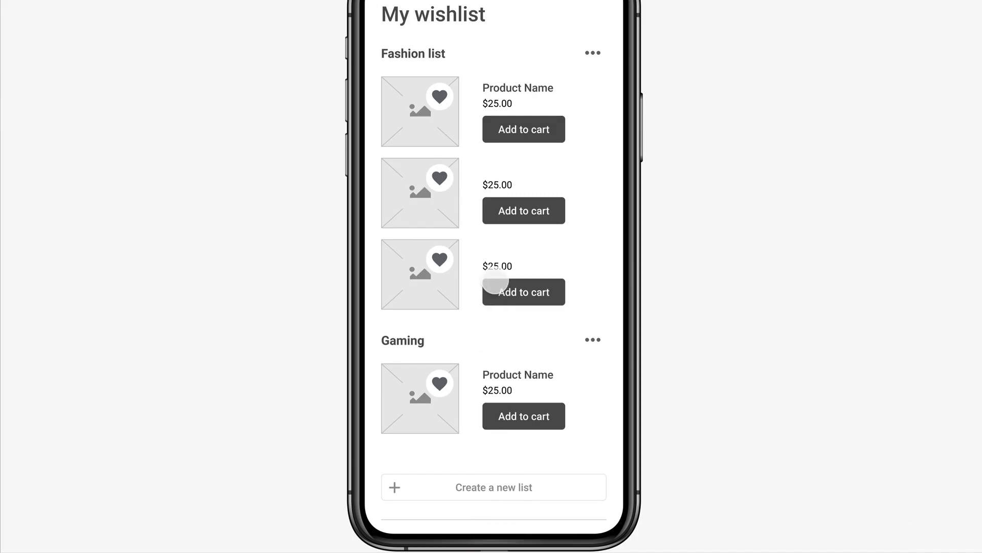
{"action": "left_click", "coordinate": [409, 508]}
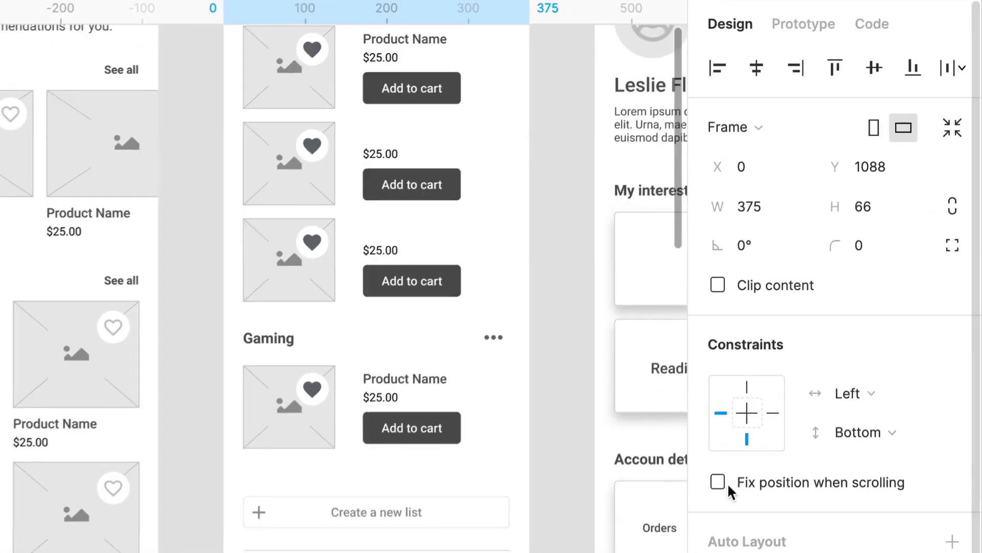
Step: Fix the bottom navigation bar's position when scrolling and test it in the prototype
{"action": "left_click", "coordinate": [718, 482]}
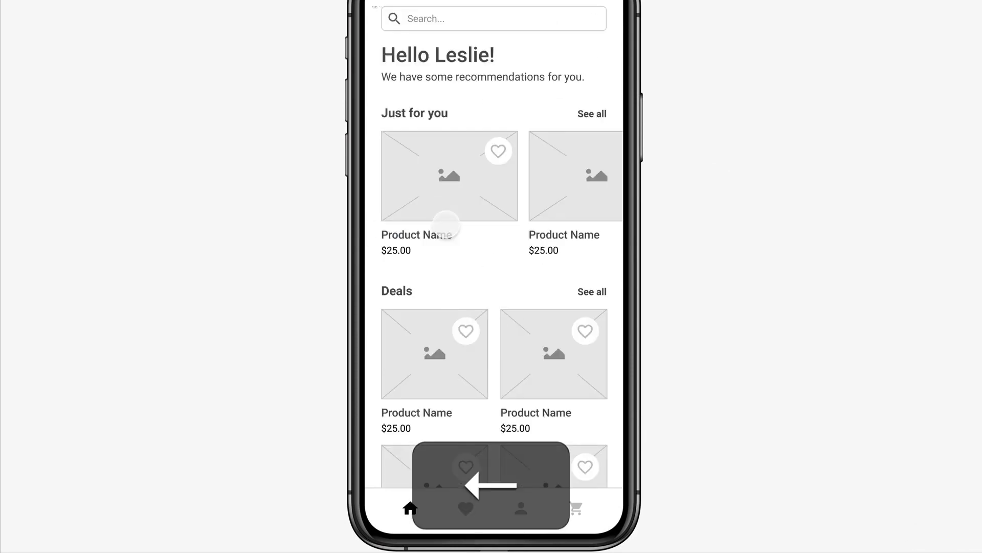
{"action": "left_click", "coordinate": [466, 508]}
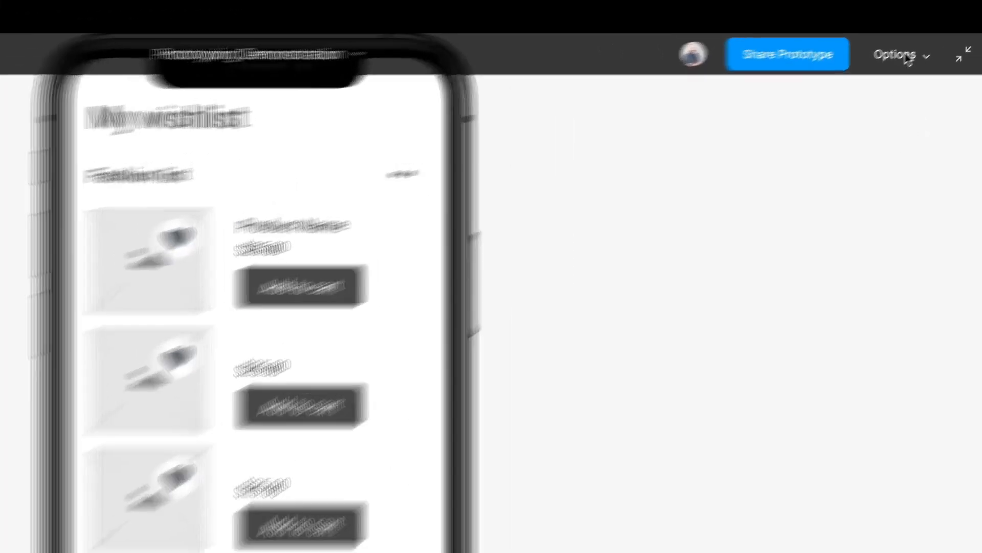
Step: Try Fit scaling, then set the prototype to Fill – scale down or up to fill the window
{"action": "left_click", "coordinate": [894, 55]}
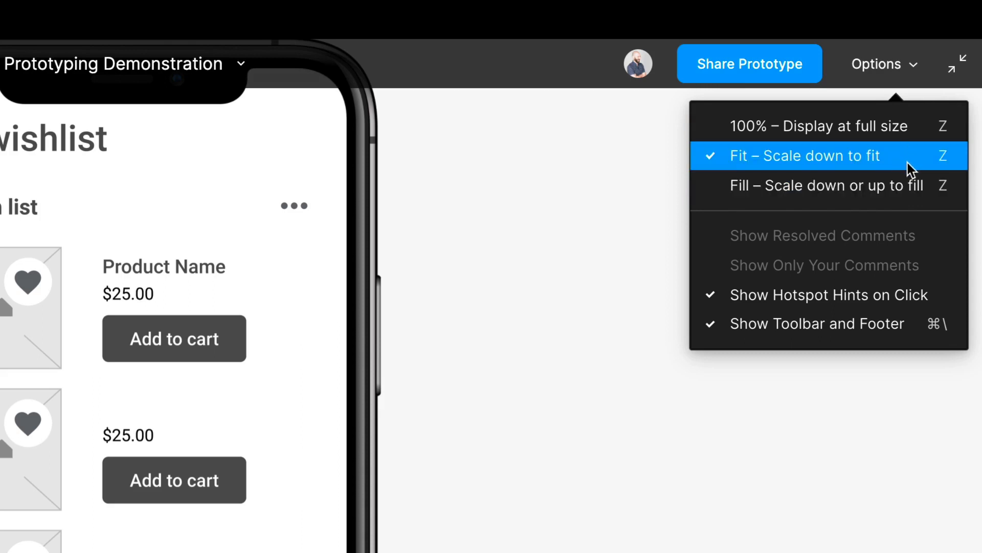
{"action": "mouse_move", "coordinate": [818, 126]}
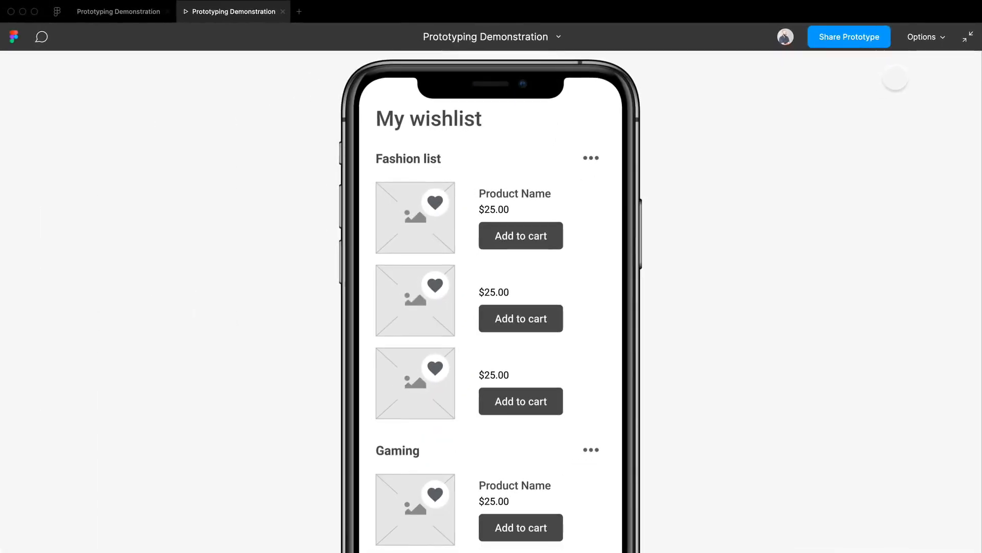
{"action": "left_click", "coordinate": [925, 36]}
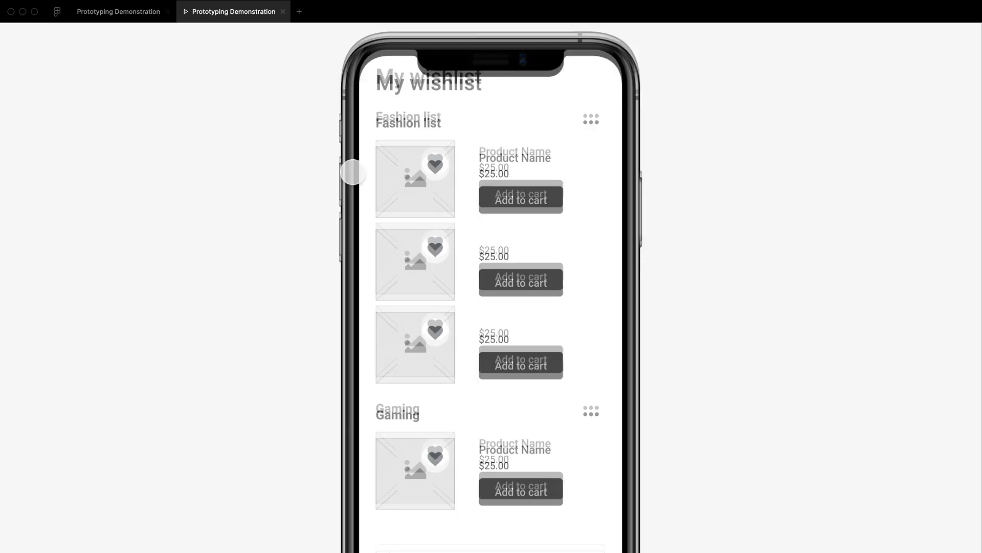
{"action": "scroll", "scroll_direction": "down", "scroll_amount": 3}
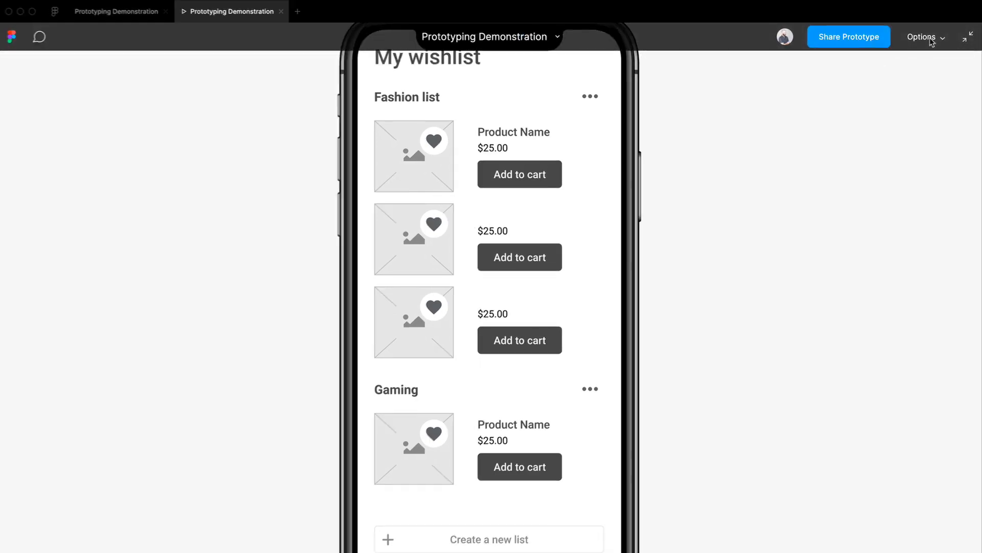
{"action": "left_click", "coordinate": [925, 37]}
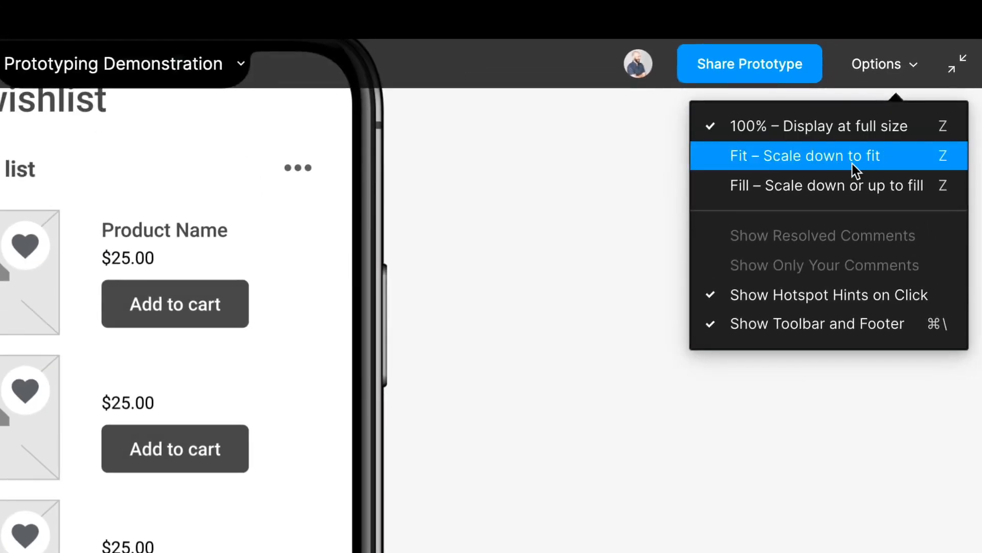
{"action": "left_click", "coordinate": [804, 156]}
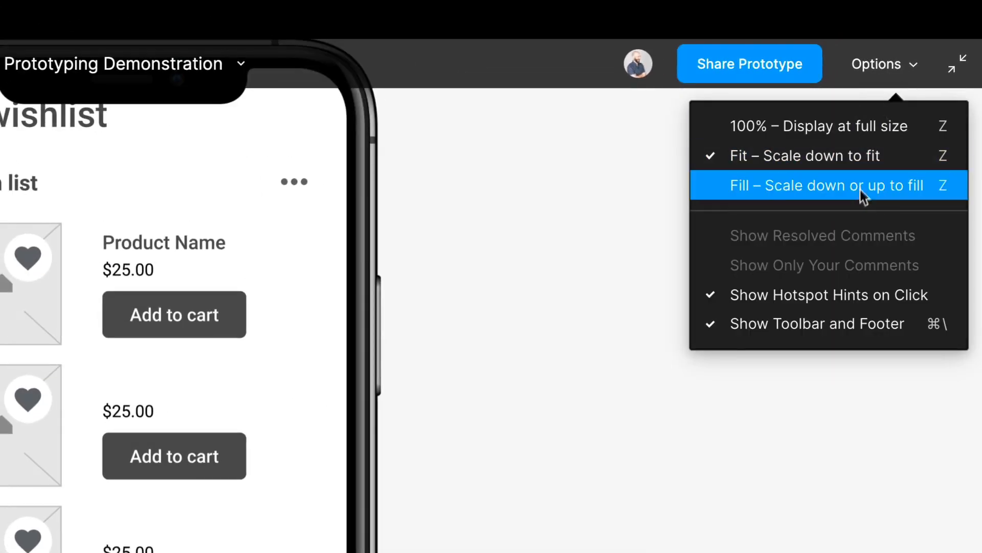
{"action": "left_click", "coordinate": [827, 184]}
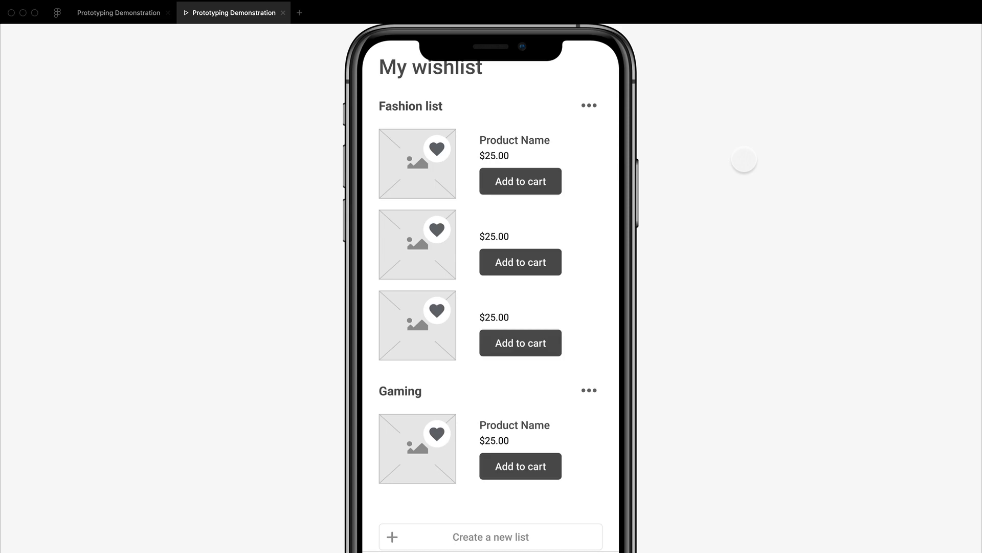
{"action": "left_click", "coordinate": [926, 38]}
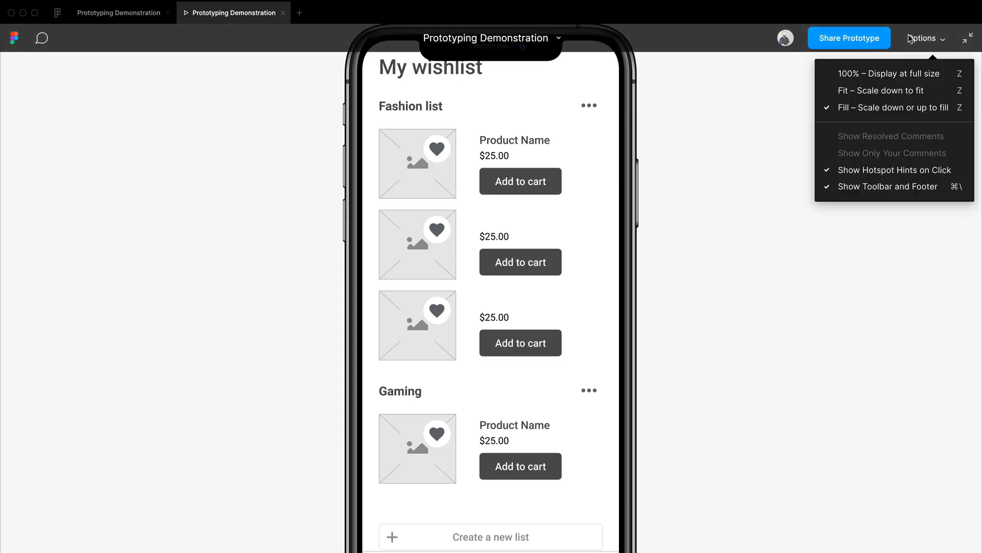
{"action": "mouse_move", "coordinate": [865, 107]}
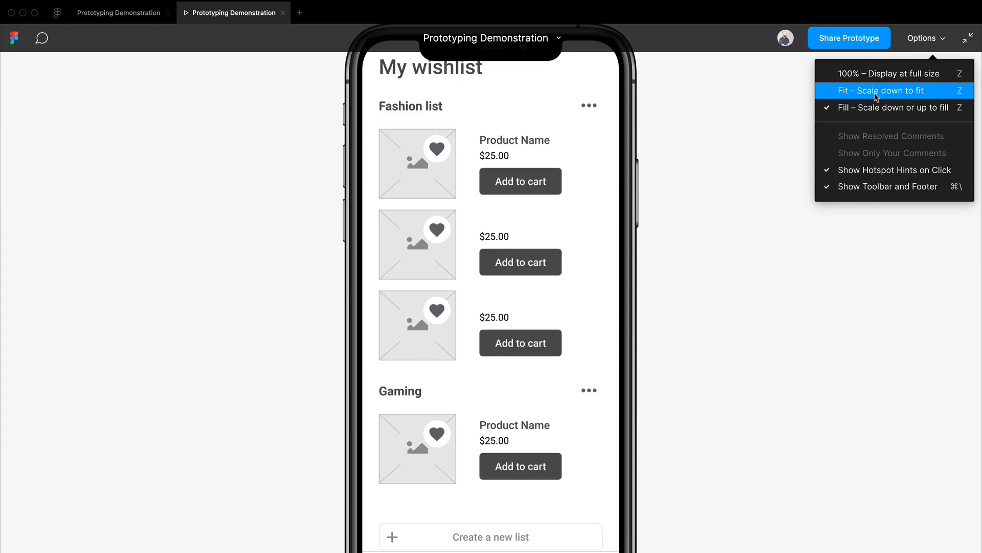
{"action": "left_click", "coordinate": [880, 90]}
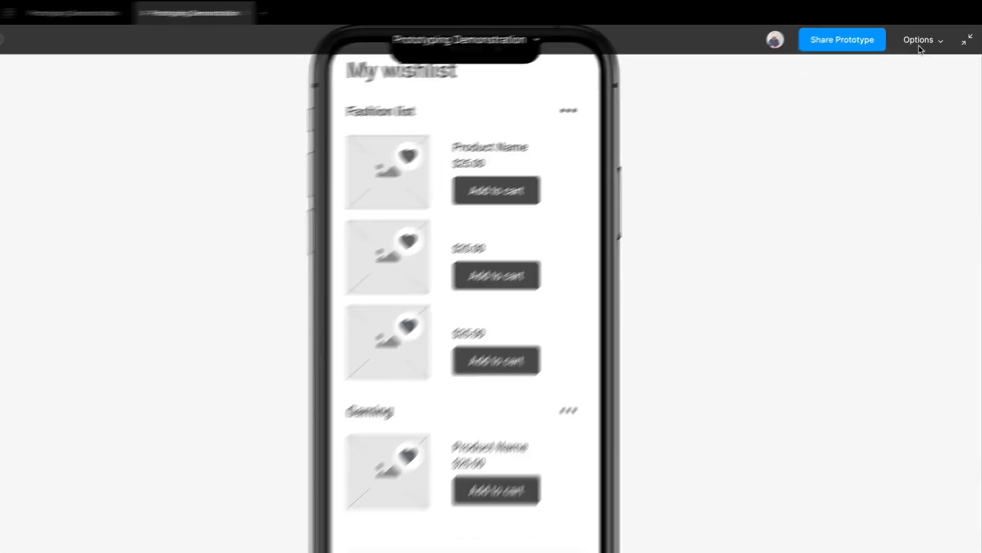
{"action": "left_click", "coordinate": [922, 40]}
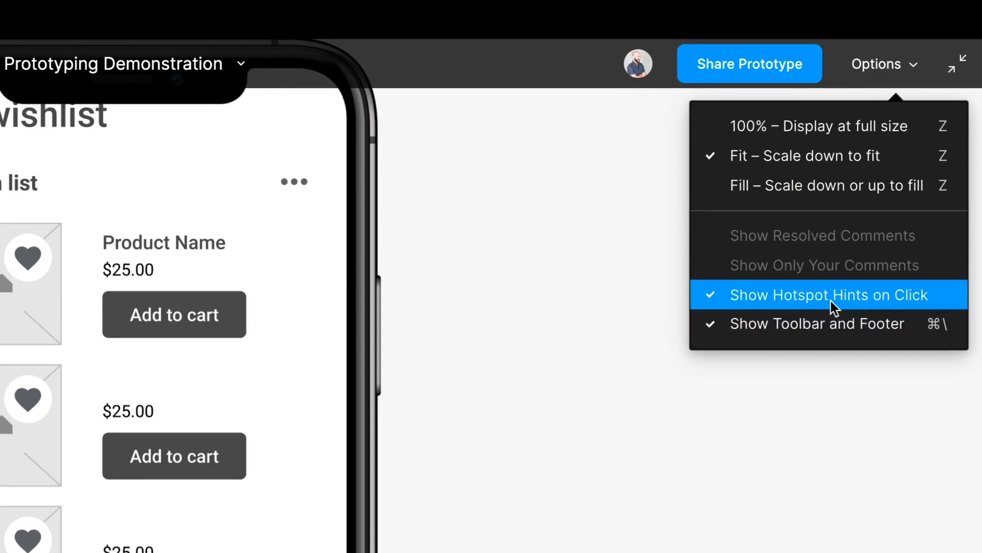
{"action": "left_click", "coordinate": [829, 294]}
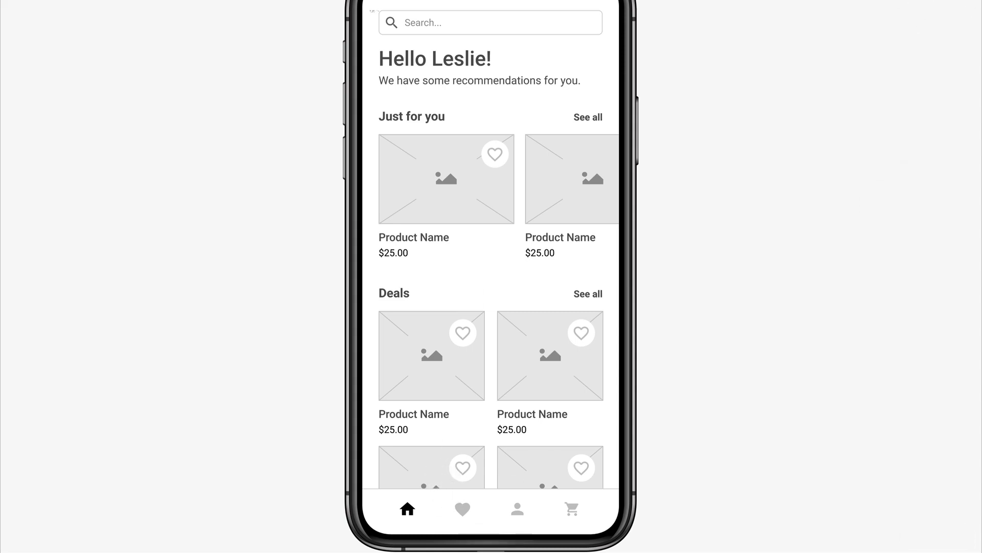
{"action": "left_click", "coordinate": [925, 36]}
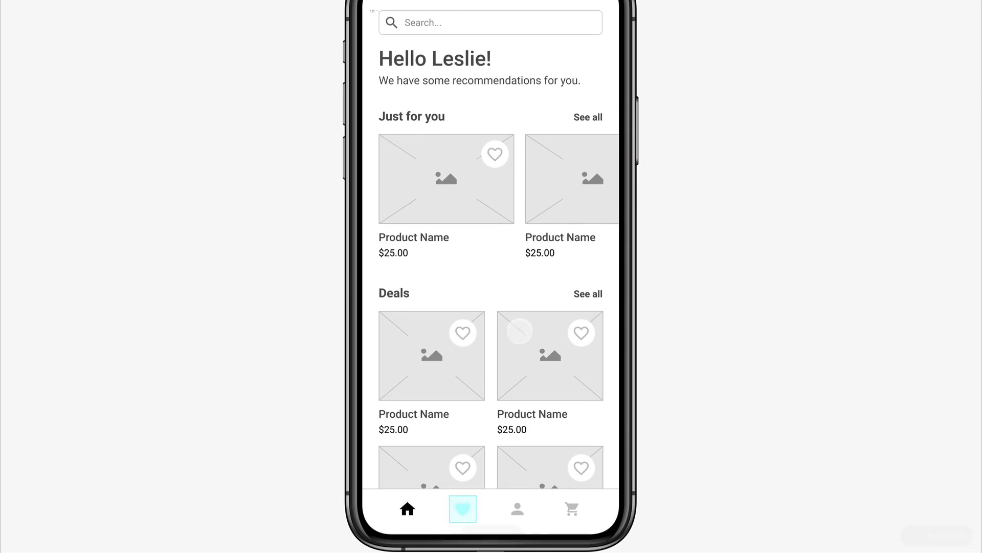
{"action": "left_click", "coordinate": [922, 36]}
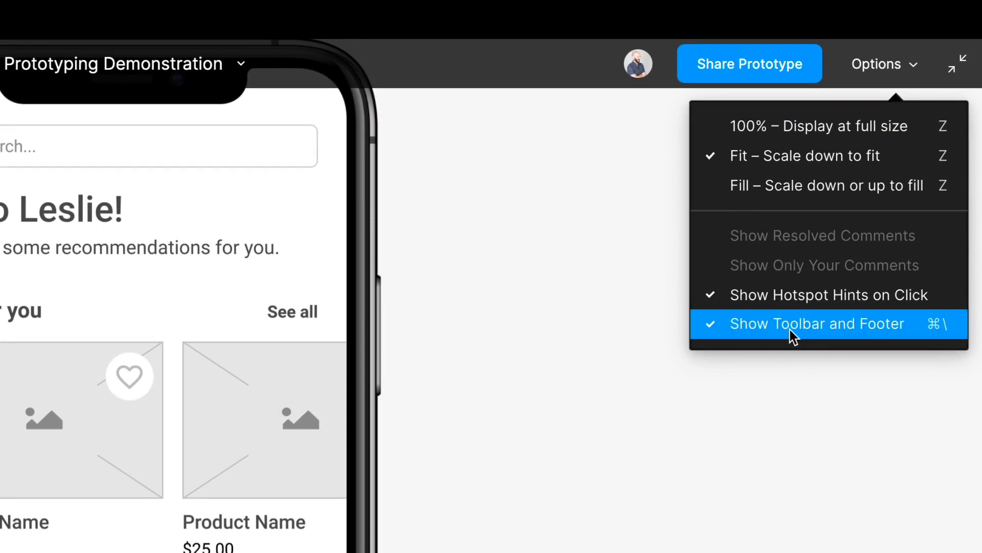
{"action": "mouse_move", "coordinate": [727, 326]}
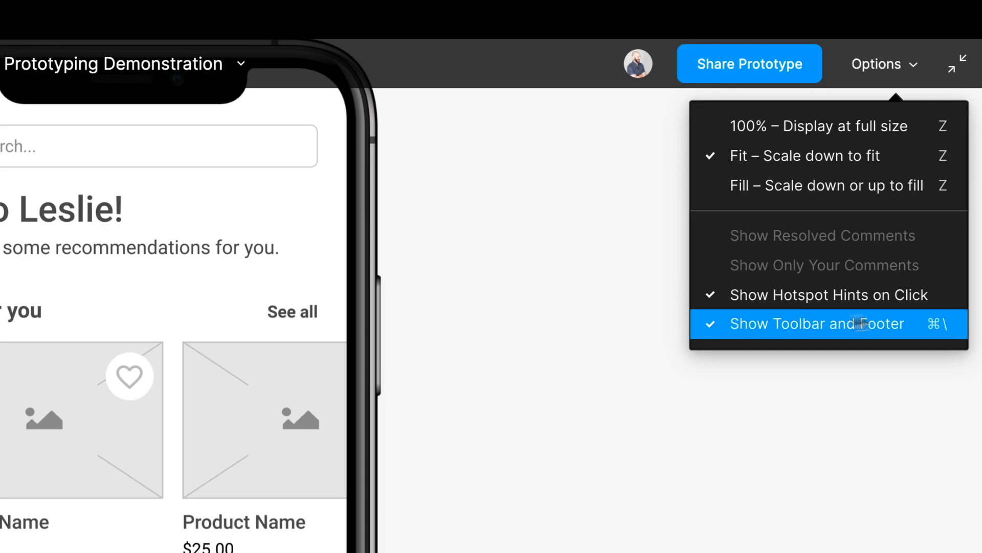
Step: Uncheck Show Toolbar and Footer in the prototype viewer options
{"action": "left_click", "coordinate": [827, 324]}
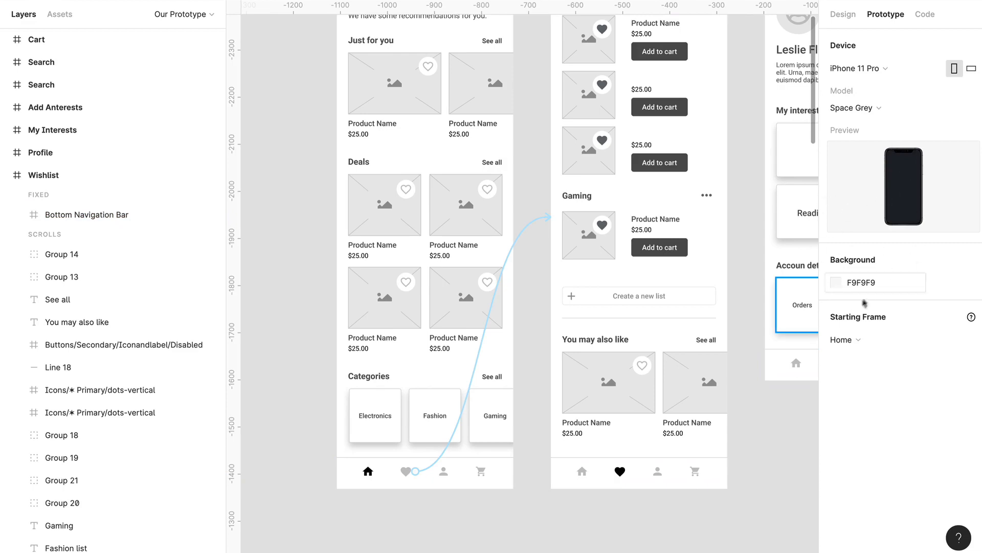
Step: Set the prototype background colour to 000000 and return to the running prototype
{"action": "left_click", "coordinate": [836, 282]}
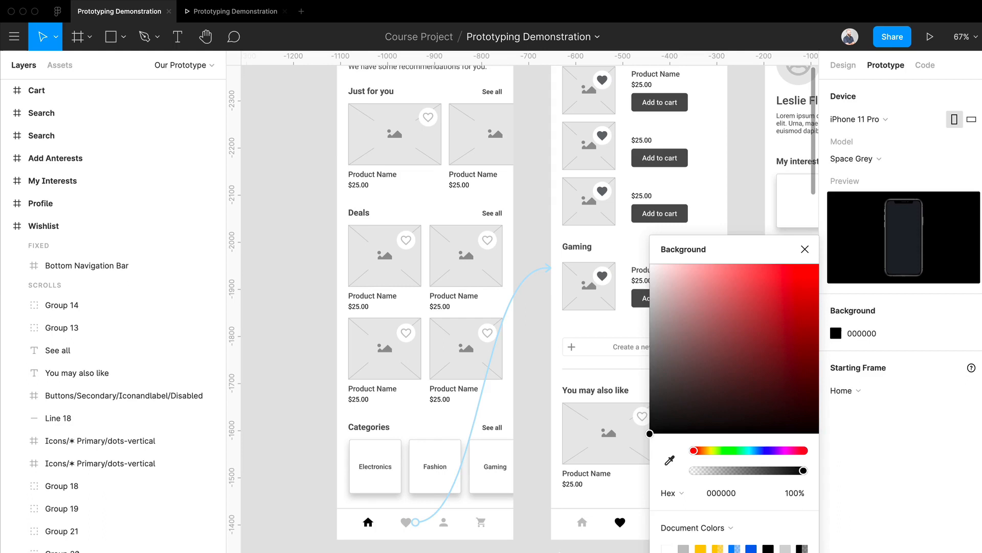
{"action": "left_click", "coordinate": [931, 36]}
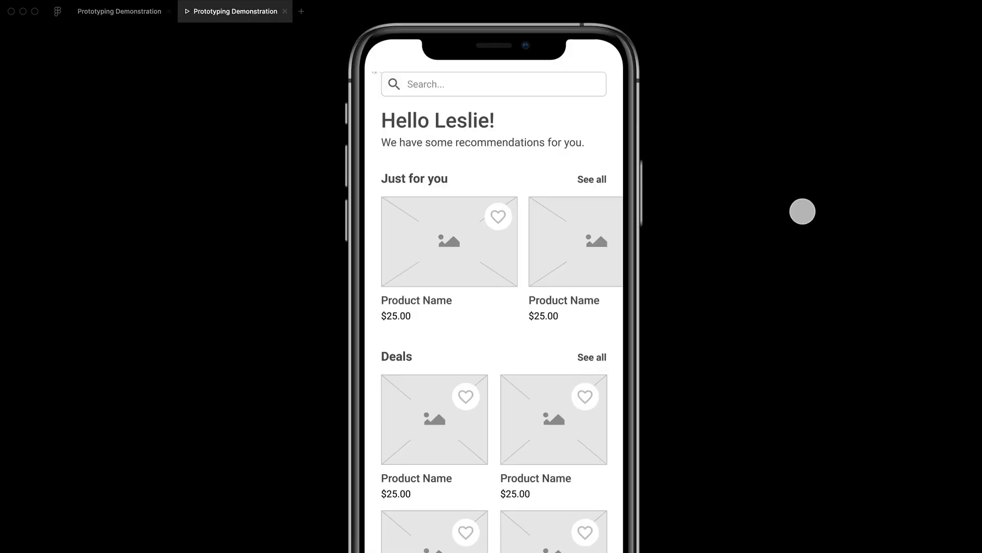
{"action": "mouse_move", "coordinate": [634, 179]}
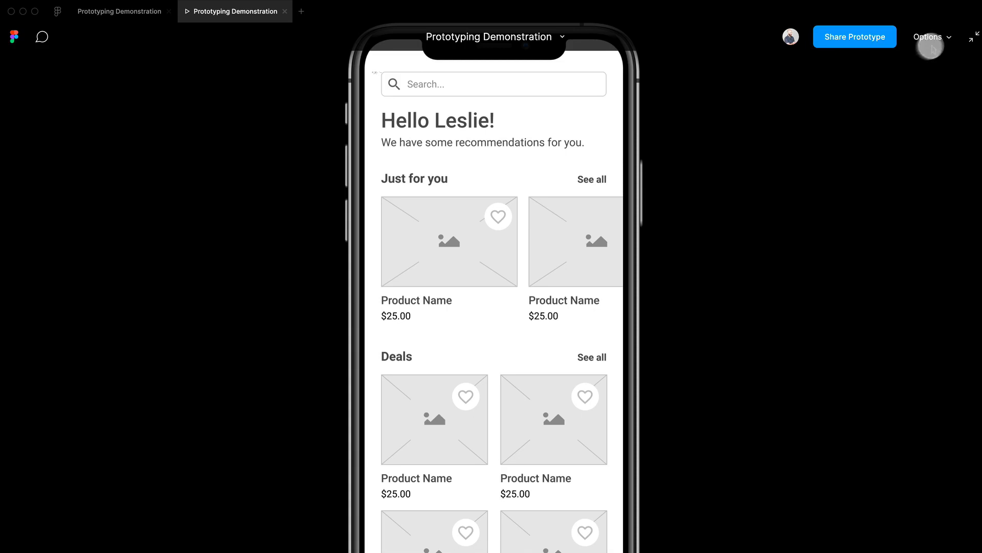
{"action": "mouse_move", "coordinate": [583, 248]}
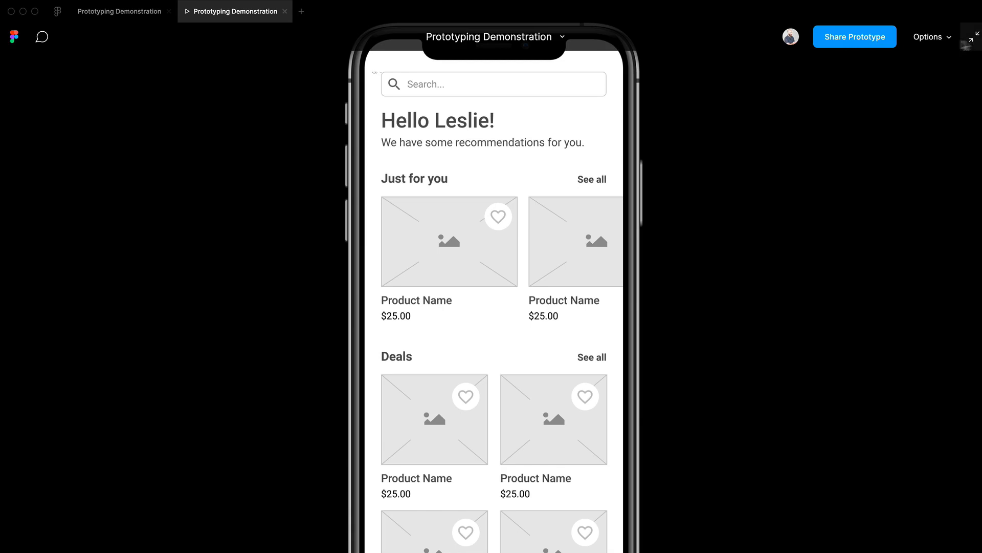
Step: Reveal the prototype viewer toolbar and bring up the Share Prototype dialog
{"action": "left_click", "coordinate": [931, 37]}
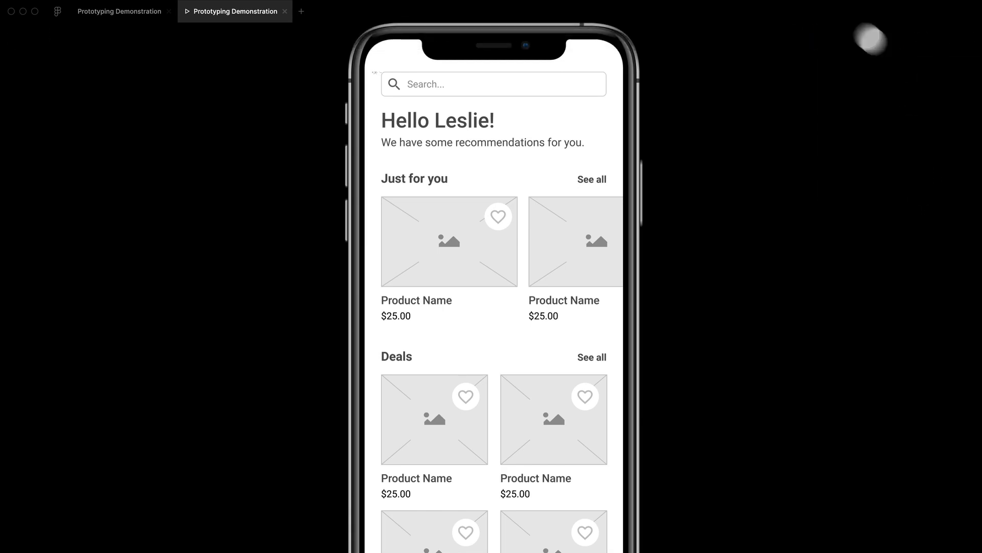
{"action": "left_click", "coordinate": [889, 60]}
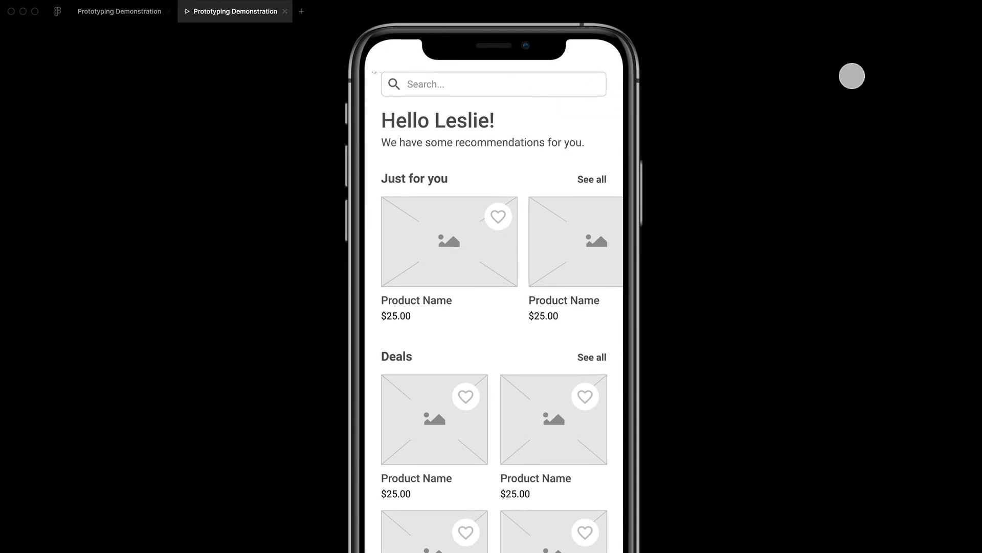
{"action": "mouse_move", "coordinate": [667, 217]}
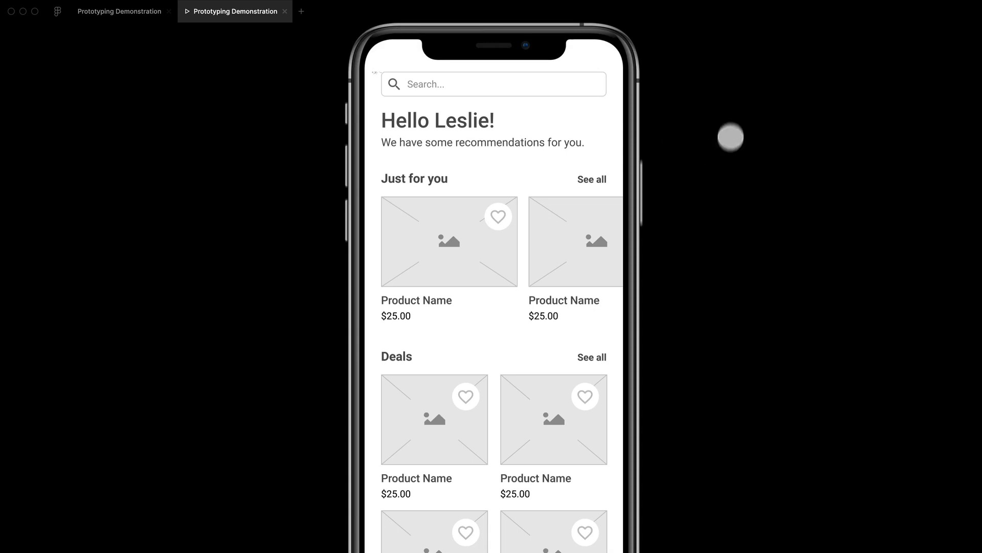
{"action": "left_click", "coordinate": [807, 18]}
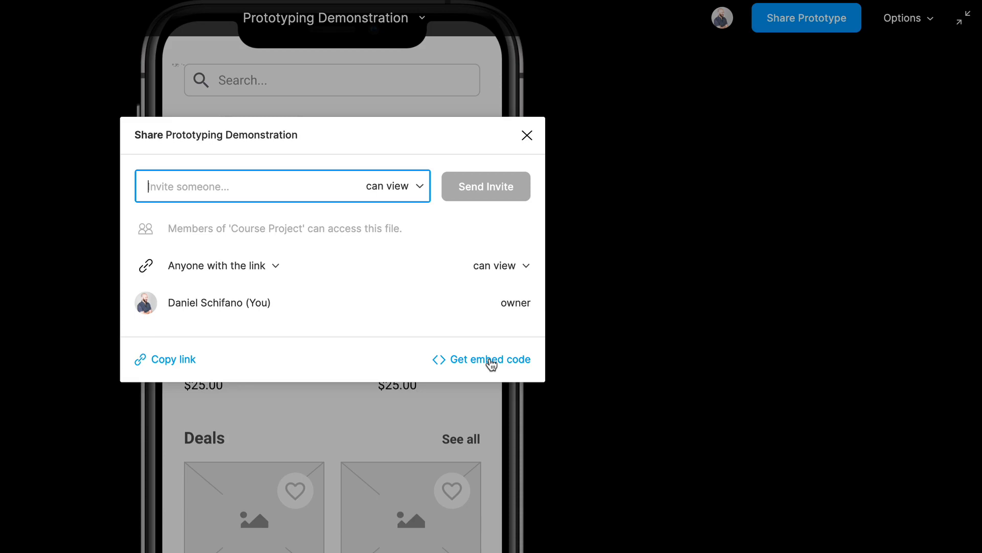
{"action": "mouse_move", "coordinate": [388, 262]}
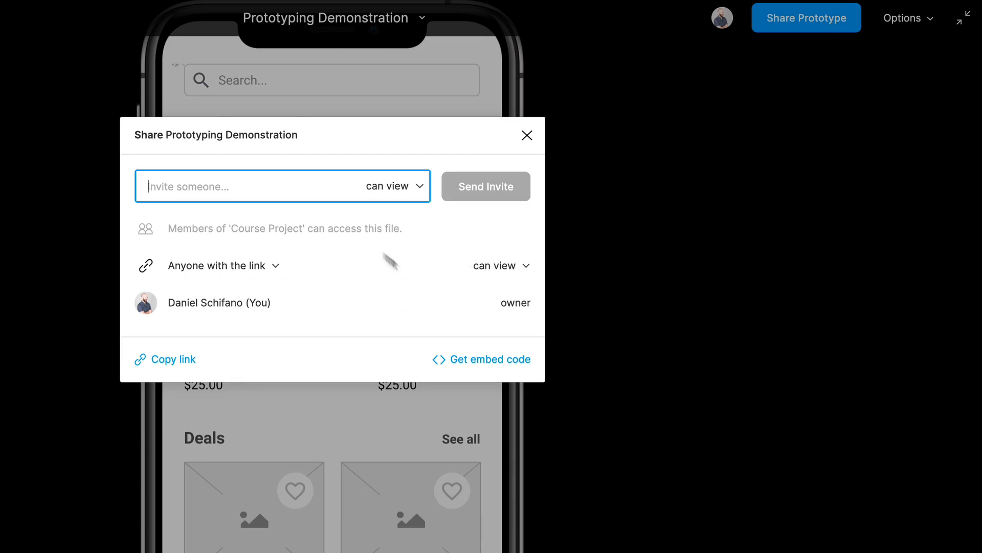
{"action": "mouse_move", "coordinate": [335, 307]}
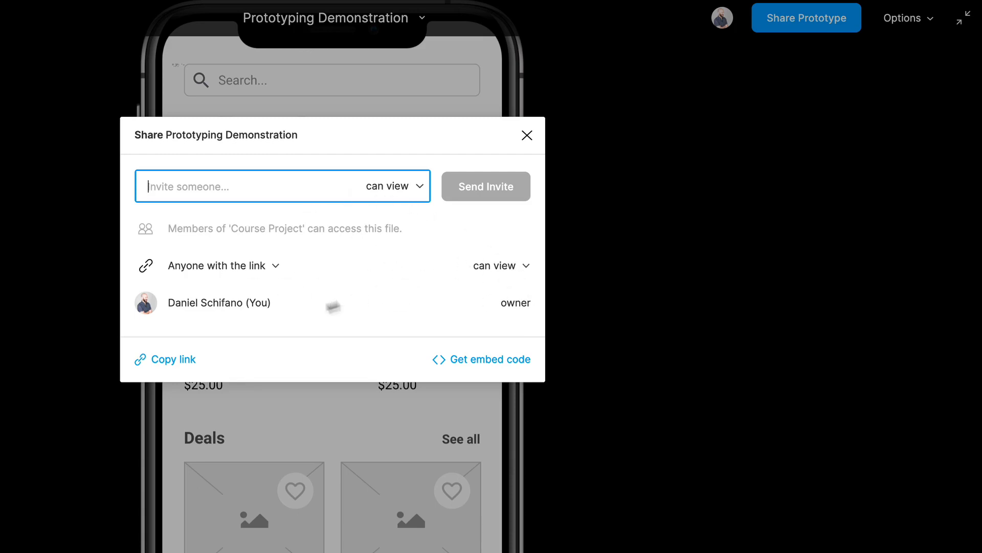
Step: Keep link access as Anyone with the link can view, then close the share dialog
{"action": "left_click", "coordinate": [218, 265]}
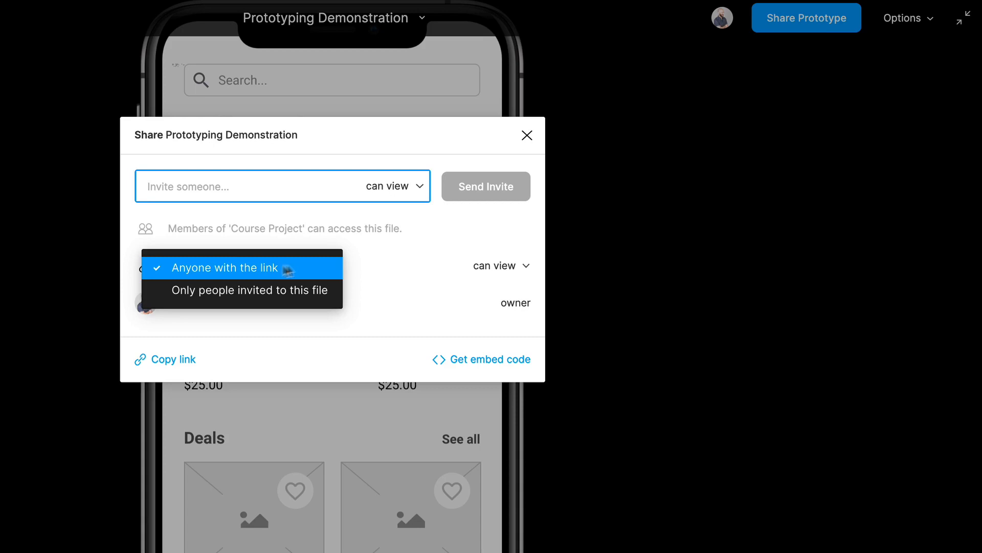
{"action": "left_click", "coordinate": [226, 268]}
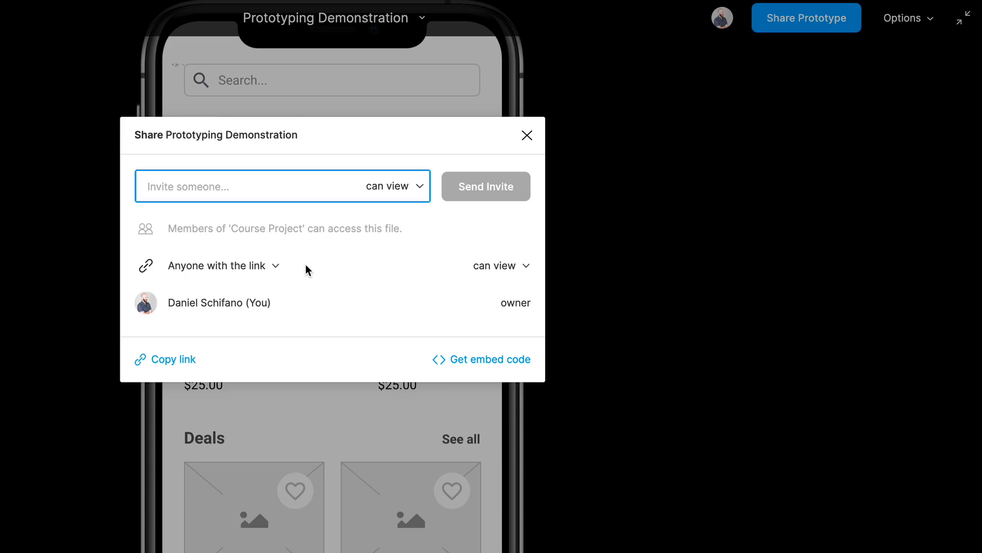
{"action": "mouse_move", "coordinate": [442, 260]}
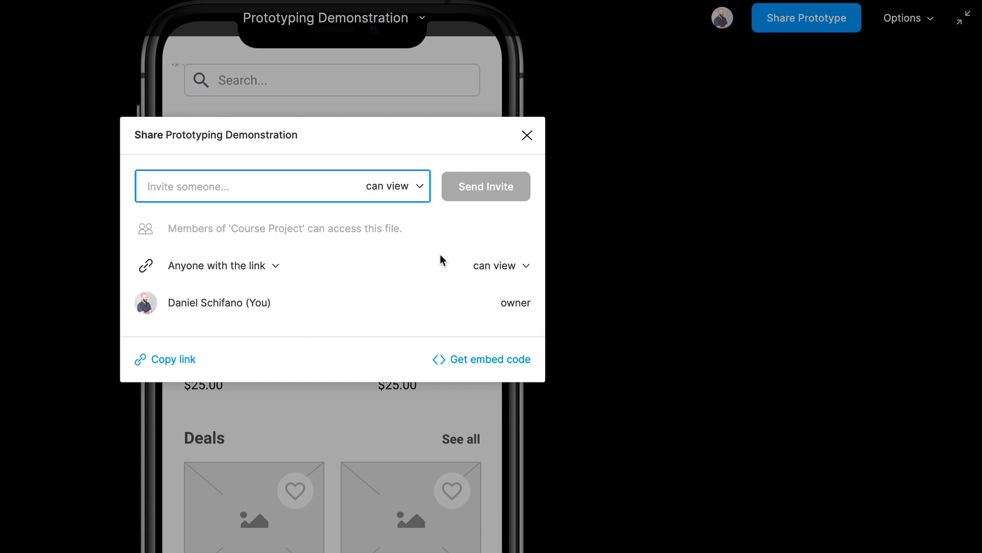
{"action": "mouse_move", "coordinate": [574, 197]}
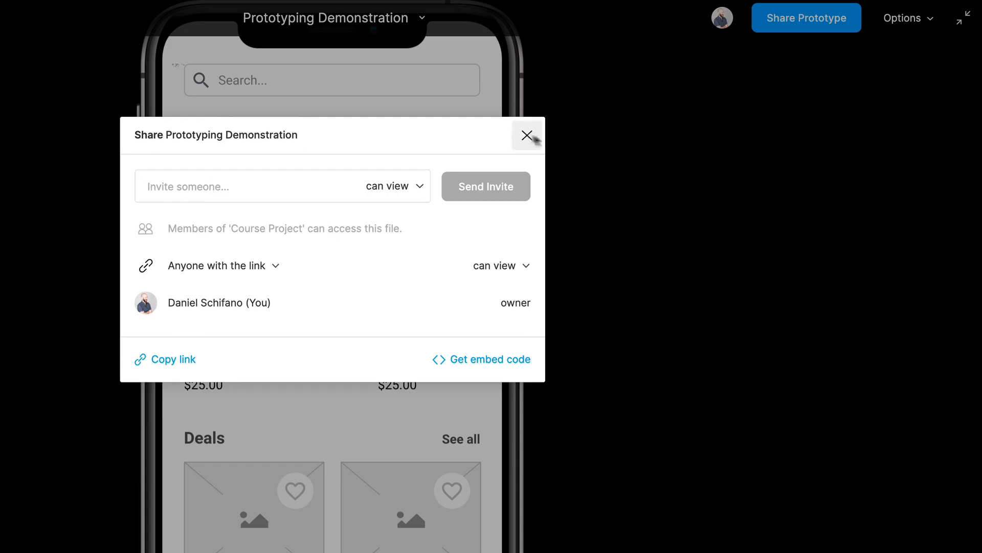
{"action": "left_click", "coordinate": [527, 135]}
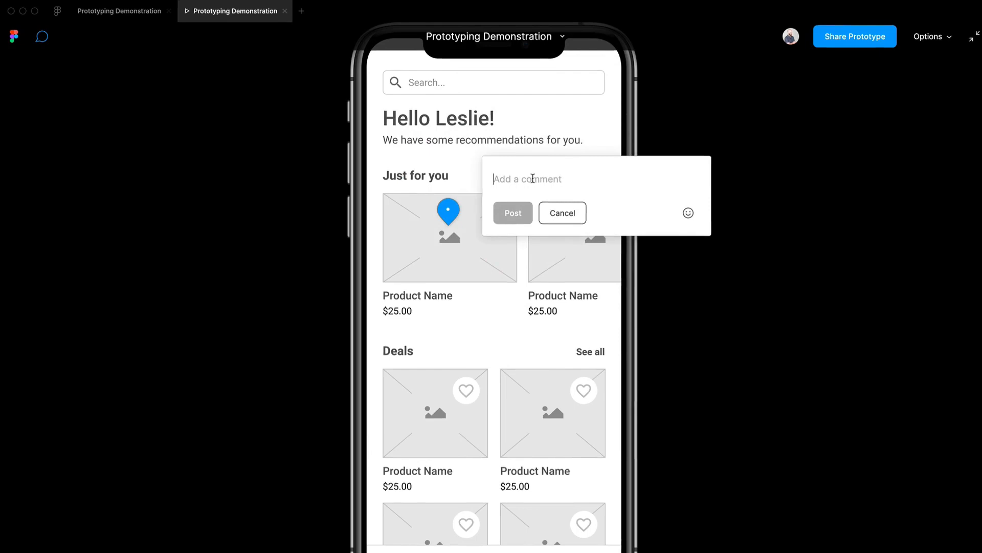
Step: Post the comment 'Love this image. 😀' as pin 1 on the first product image
{"action": "type", "text": "Love this"}
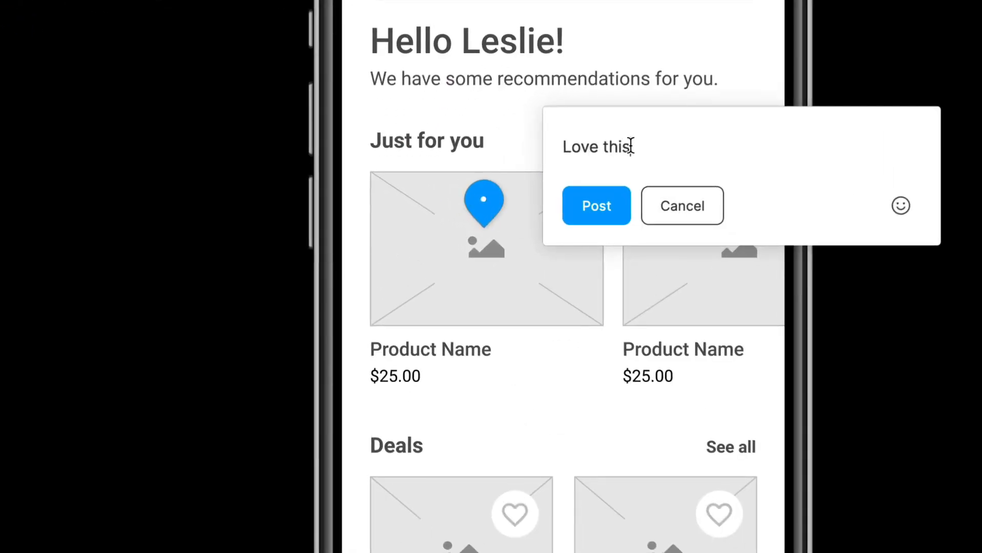
{"action": "type", "text": "image"}
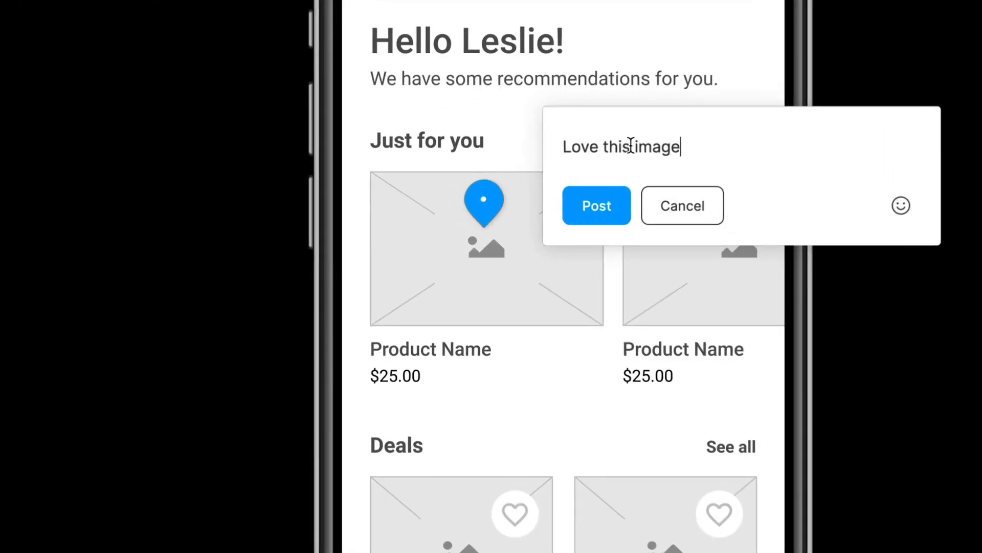
{"action": "left_click", "coordinate": [901, 206]}
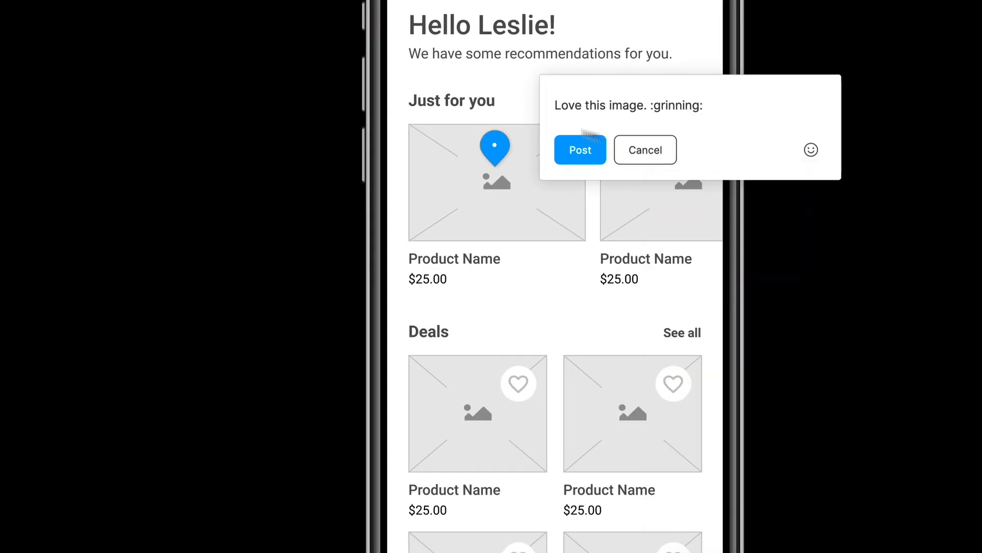
{"action": "left_click", "coordinate": [580, 150]}
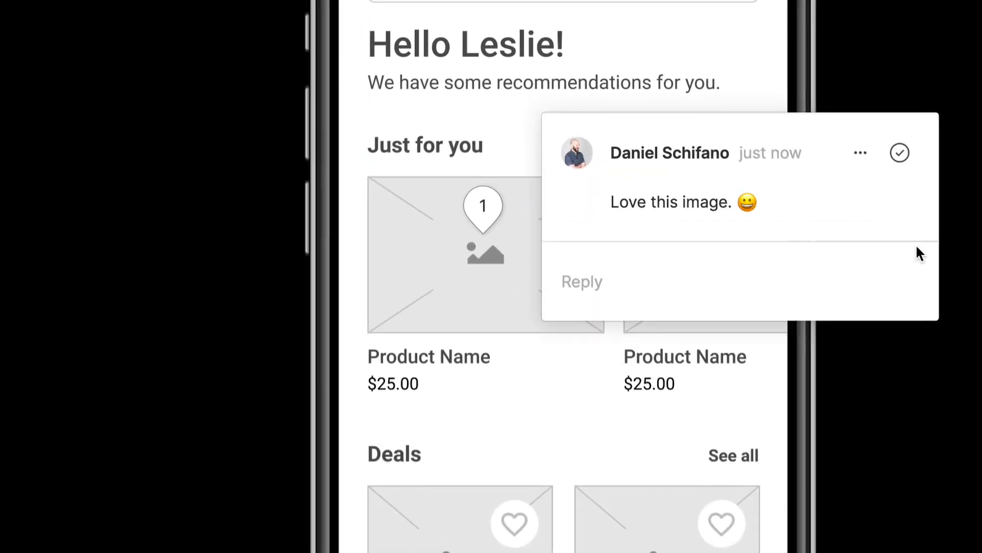
{"action": "left_click", "coordinate": [860, 152]}
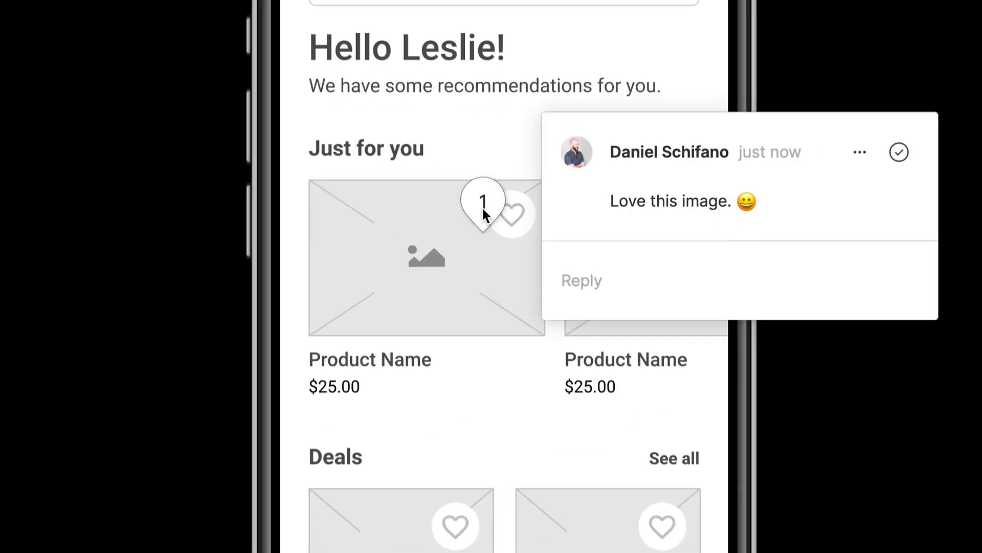
Step: Resolve the 'Love this image' comment thread on the product image
{"action": "left_click", "coordinate": [899, 152]}
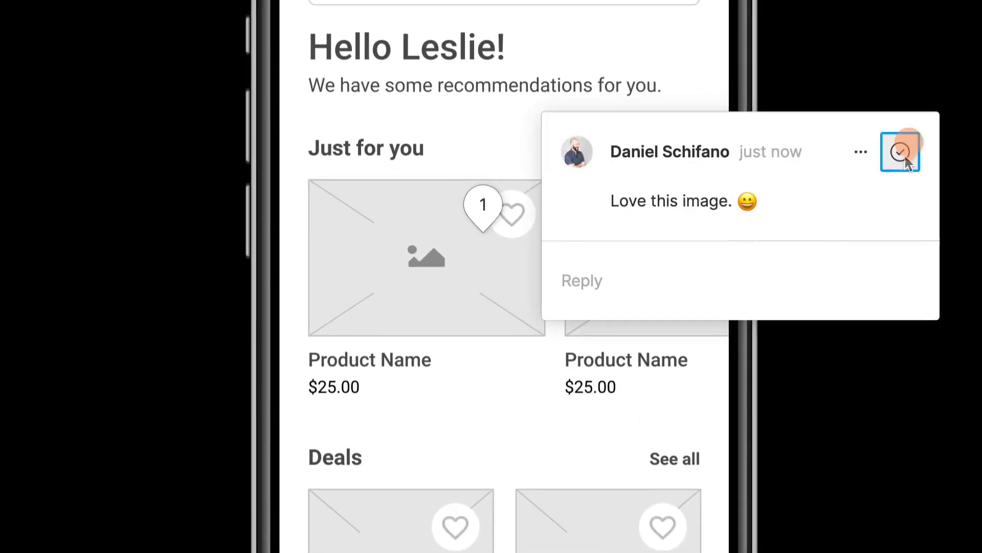
{"action": "left_click", "coordinate": [901, 150]}
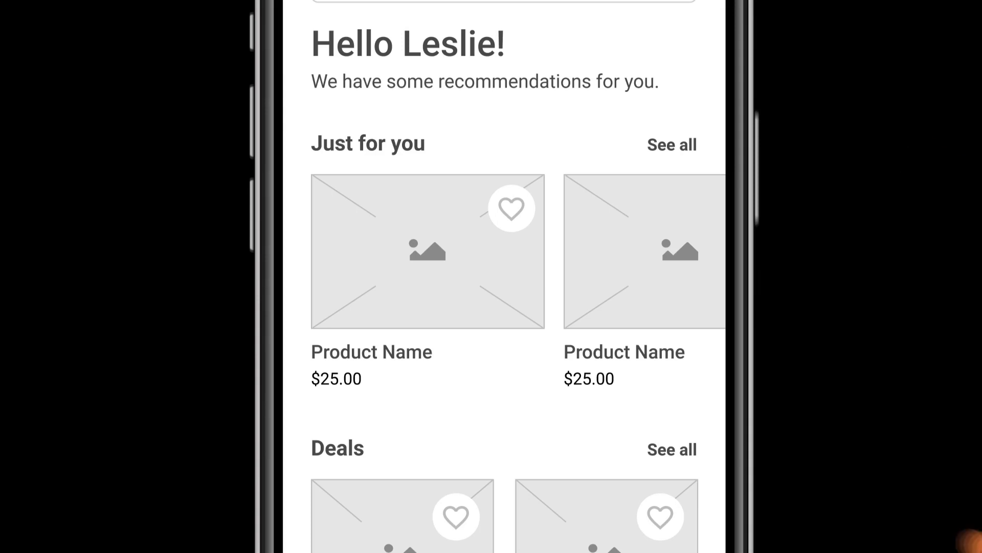
Step: Post a second comment reading 'Comment' on the same product image
{"action": "left_click", "coordinate": [492, 280]}
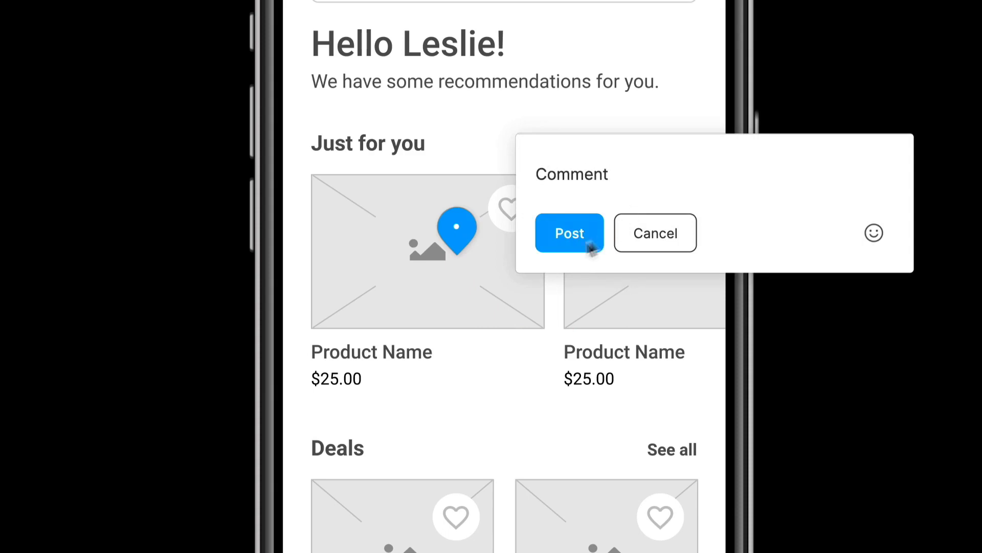
{"action": "left_click", "coordinate": [569, 233]}
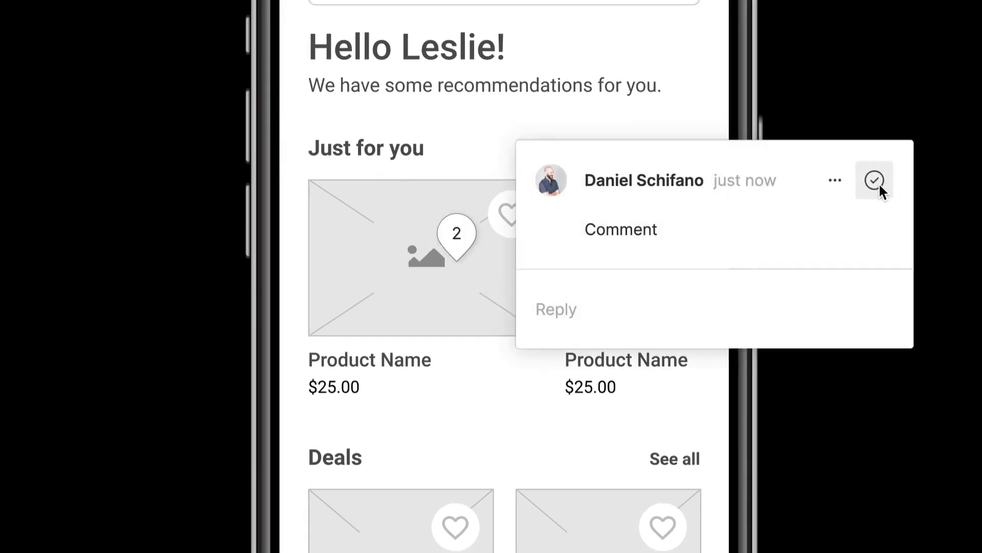
{"action": "mouse_move", "coordinate": [873, 181]}
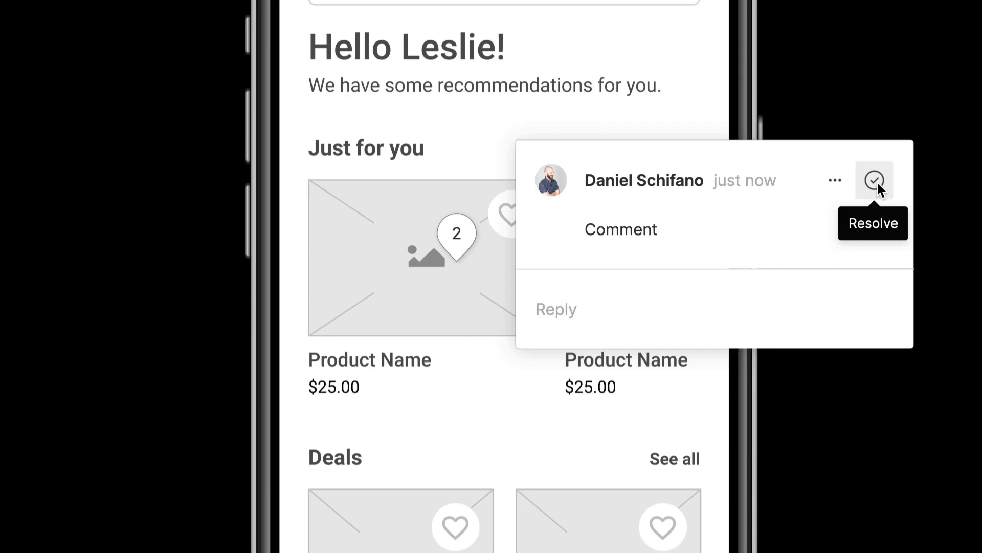
{"action": "left_click", "coordinate": [873, 179]}
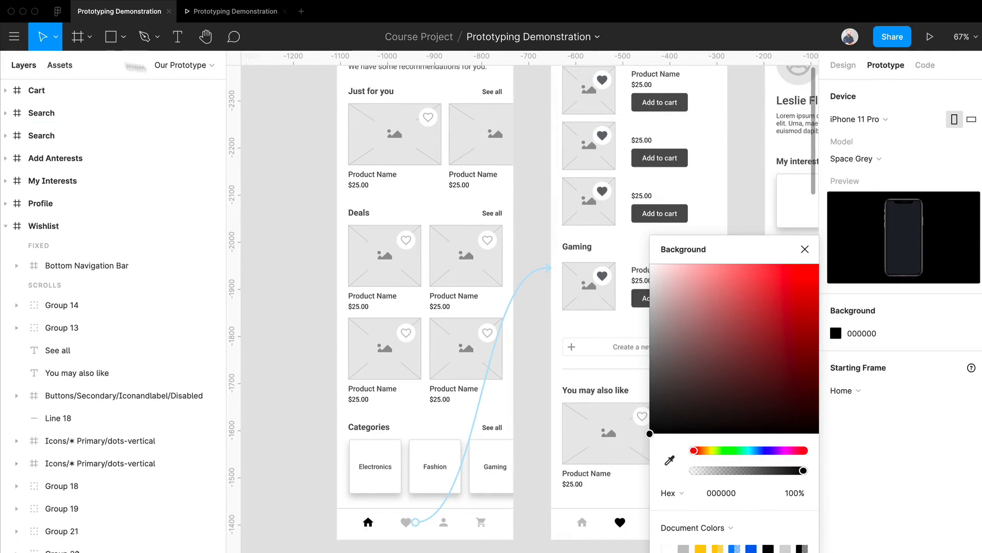
Step: Show the design file's comments with the Comment tool and filter the list to Only yours
{"action": "left_click", "coordinate": [234, 36]}
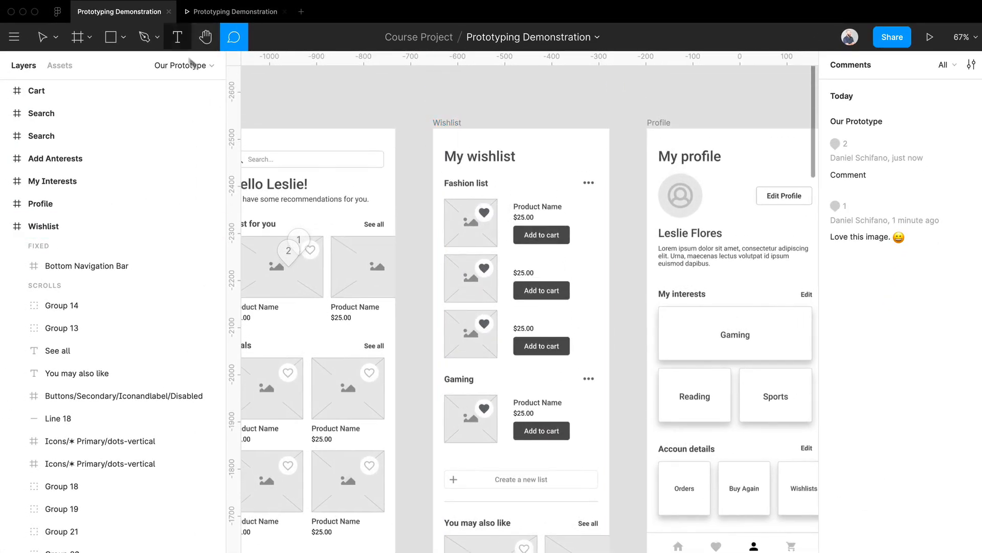
{"action": "left_click", "coordinate": [428, 194]}
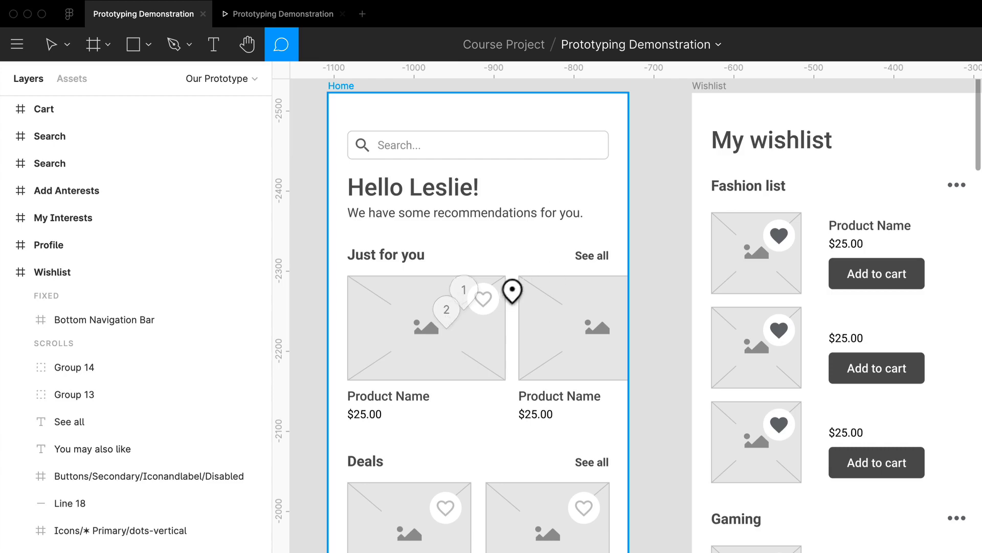
{"action": "left_click", "coordinate": [281, 44]}
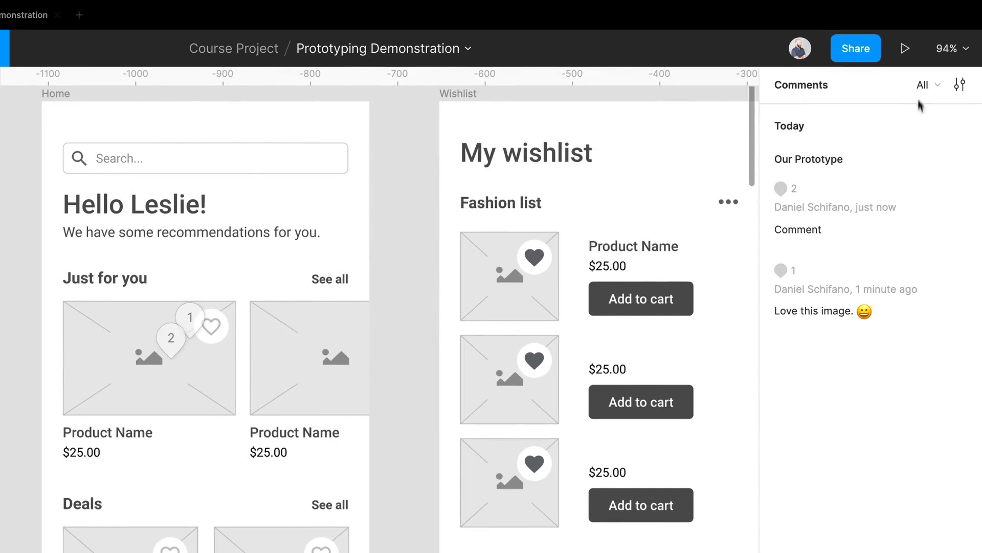
{"action": "left_click", "coordinate": [926, 84]}
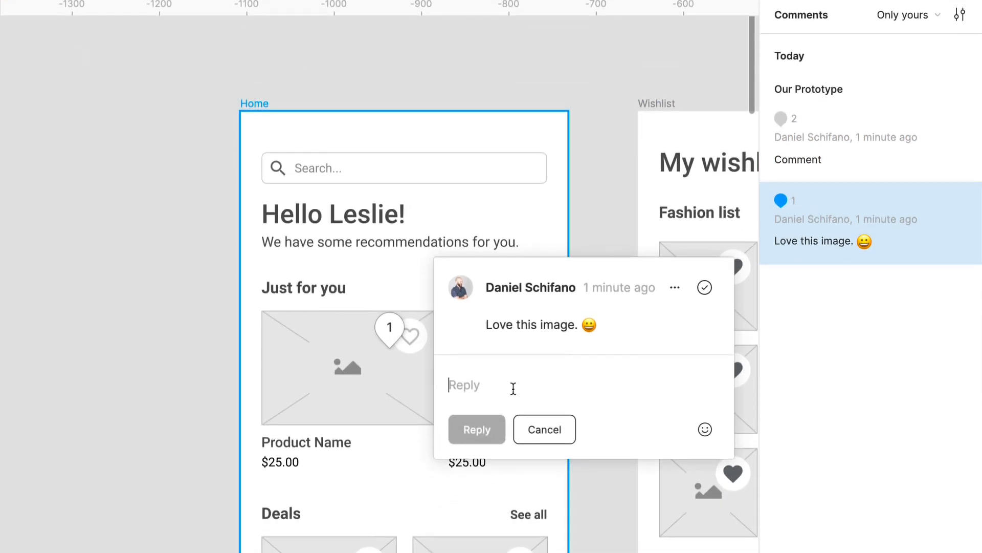
{"action": "type", "text": "@"}
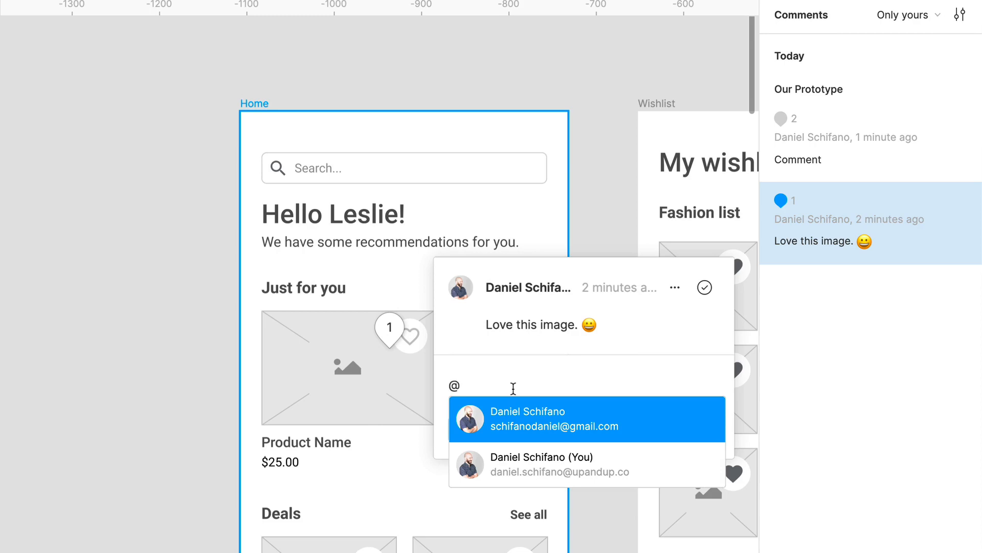
{"action": "left_click", "coordinate": [529, 419]}
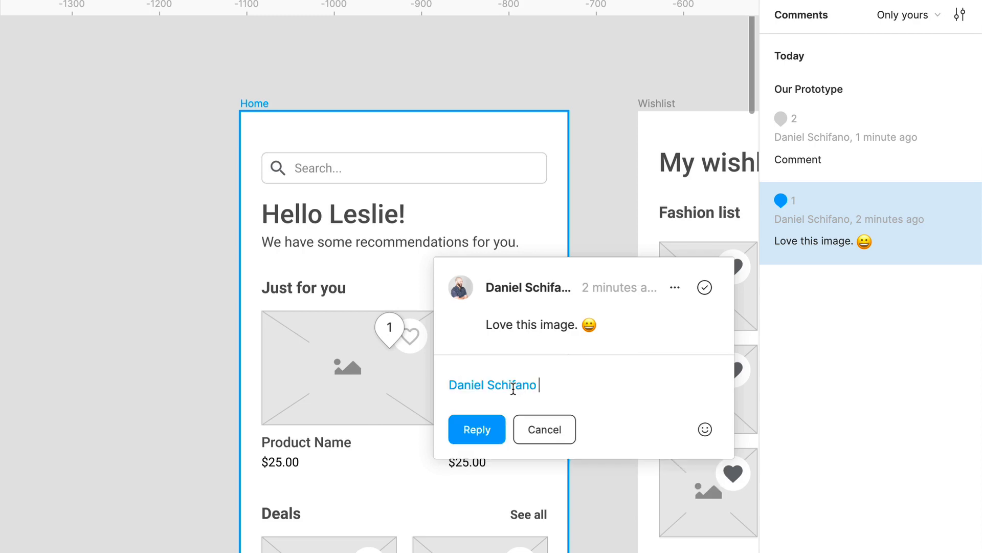
{"action": "type", "text": "Hey Daniel what's up!"}
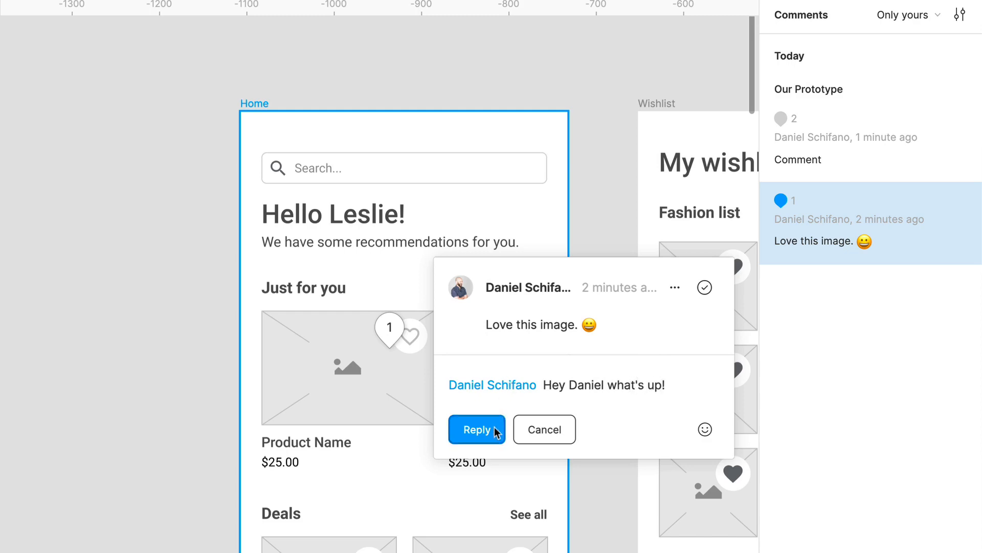
{"action": "left_click", "coordinate": [476, 429]}
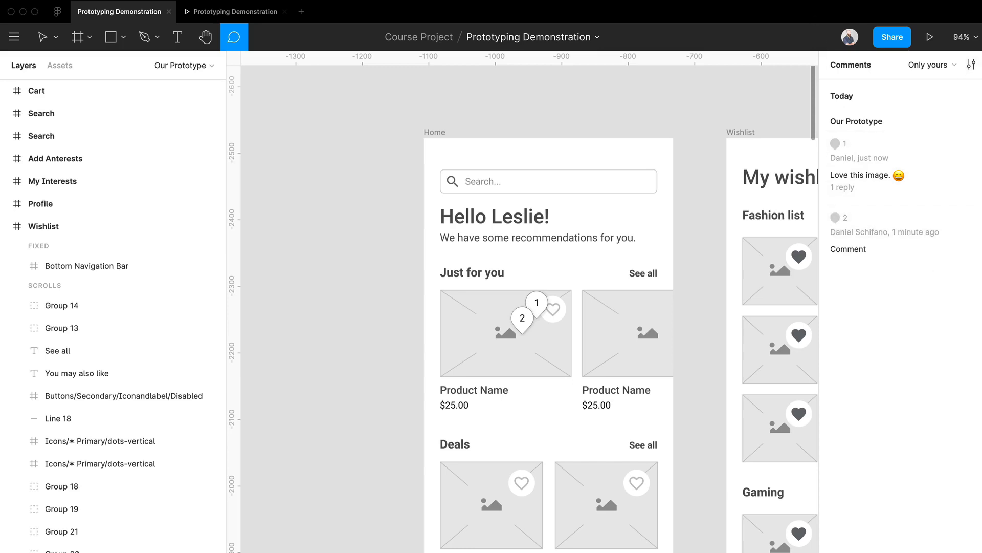
{"action": "left_click", "coordinate": [45, 226]}
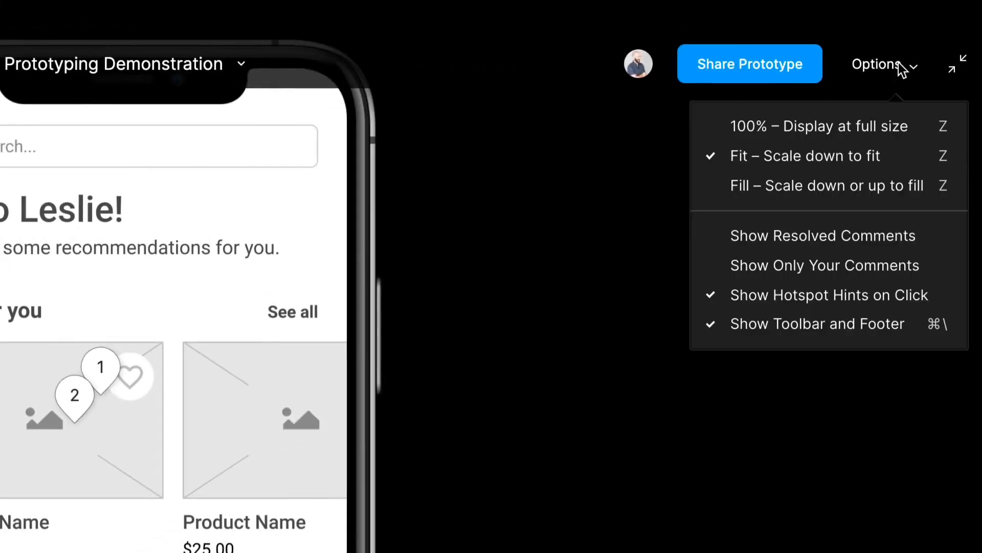
Step: Turn on Show Resolved Comments and Show Only Your Comments in the prototype Options
{"action": "left_click", "coordinate": [883, 64]}
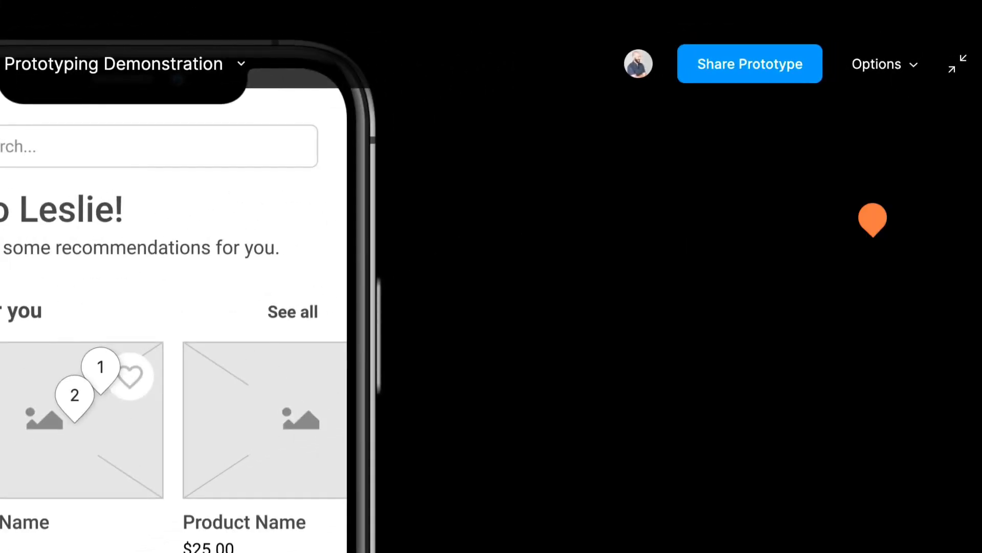
{"action": "left_click", "coordinate": [884, 64]}
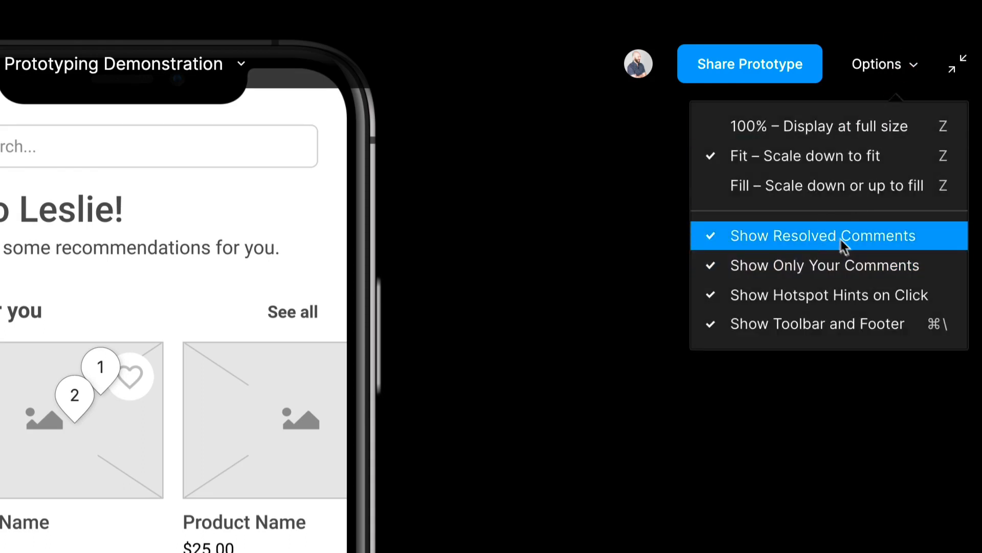
{"action": "mouse_move", "coordinate": [846, 265]}
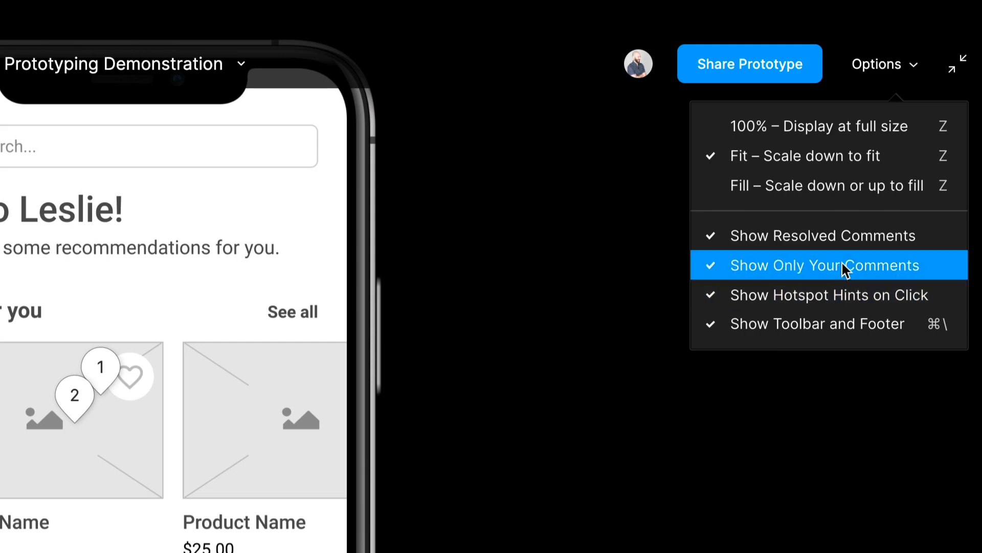